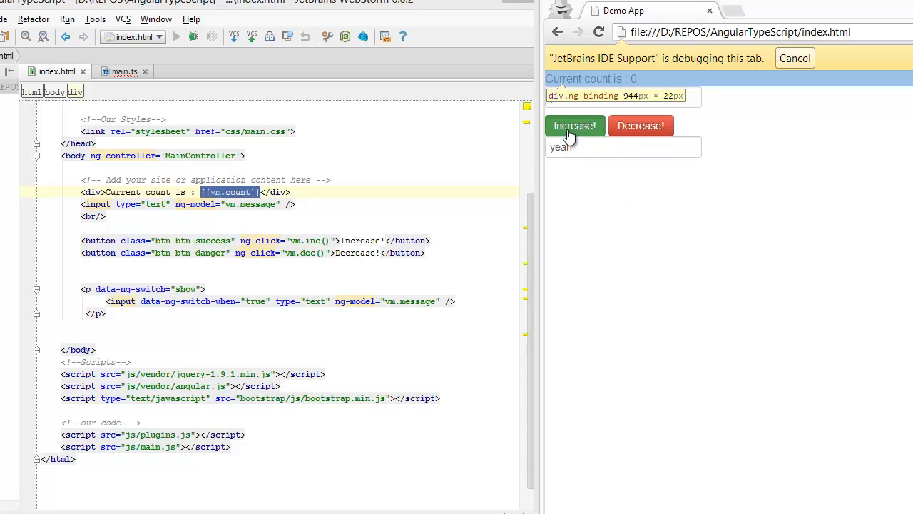
Exercise the demo page's Increase! and Decrease! buttons, bringing the count to 10
{"action": "left_click", "coordinate": [574, 125]}
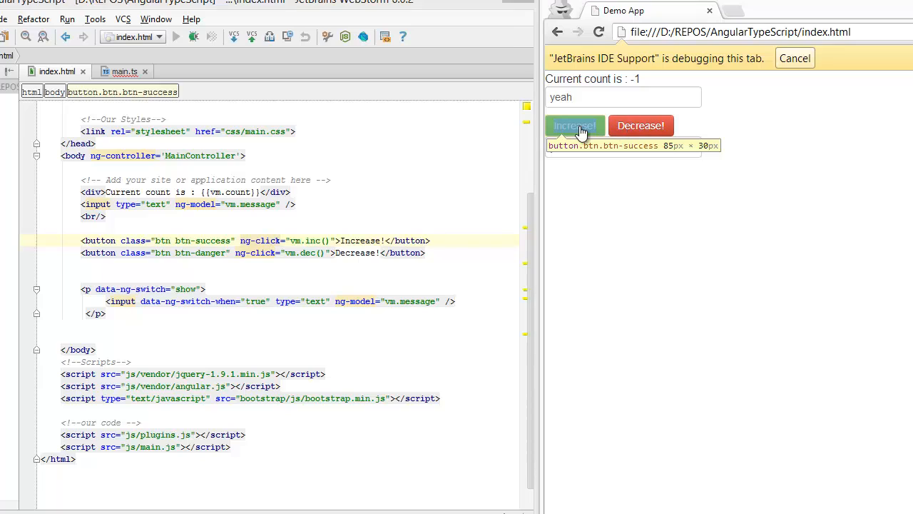
{"action": "left_click", "coordinate": [574, 126]}
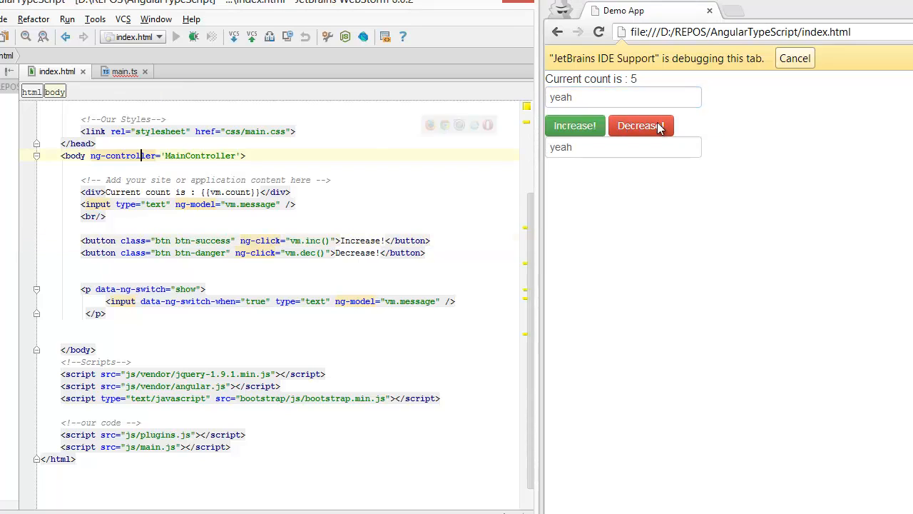
{"action": "left_click", "coordinate": [622, 147]}
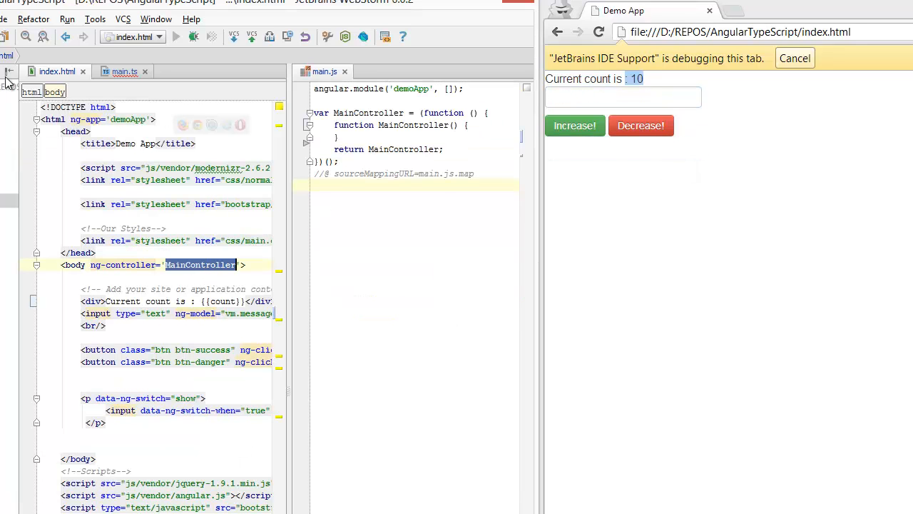
Give MainController a constructor($scope) that sets $scope.count = 11 in main.ts
{"action": "left_click", "coordinate": [126, 72]}
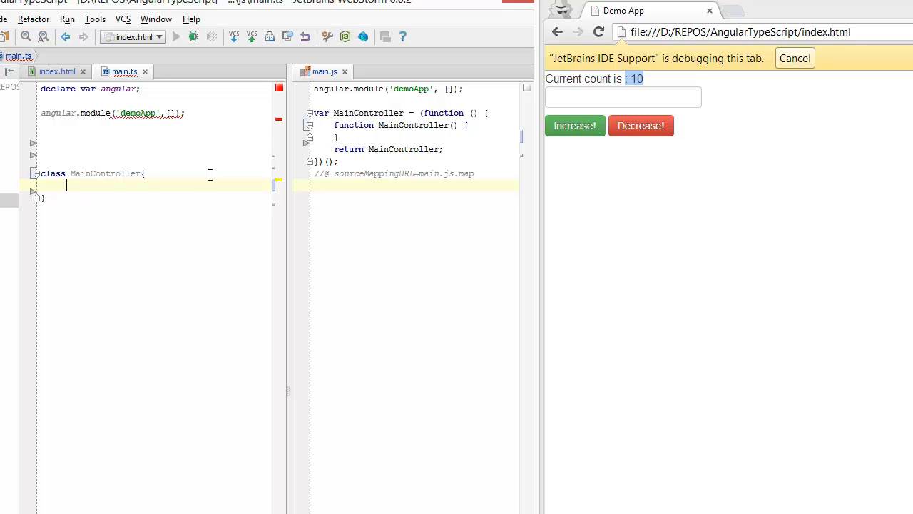
{"action": "type", "text": "constructor($scope"}
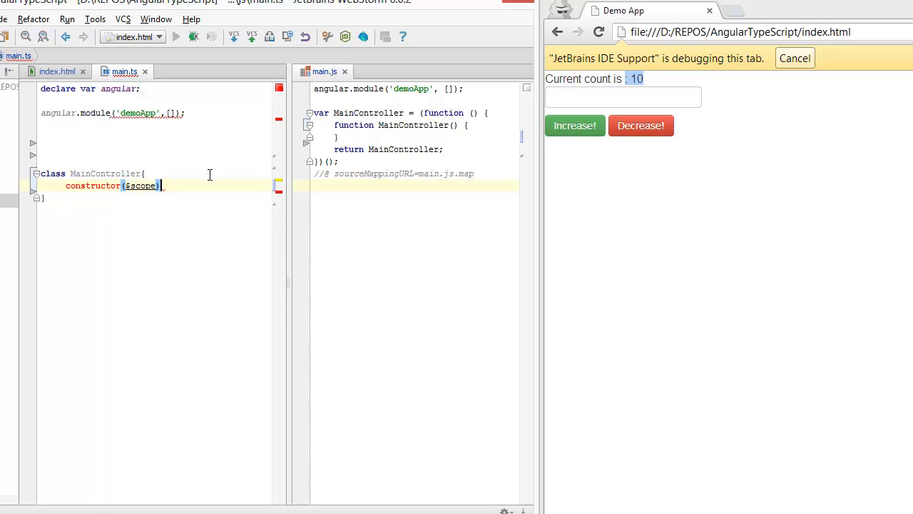
{"action": "type", "text": "{"}
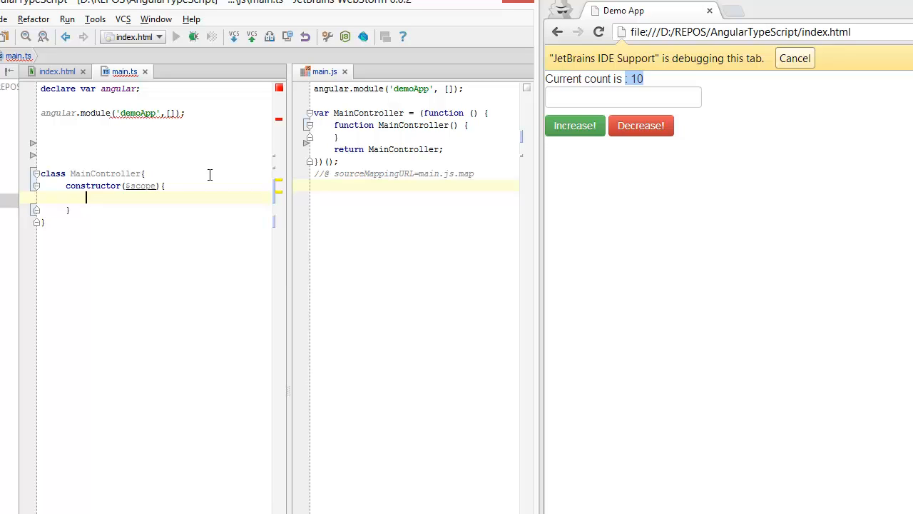
{"action": "type", "text": "$scope."}
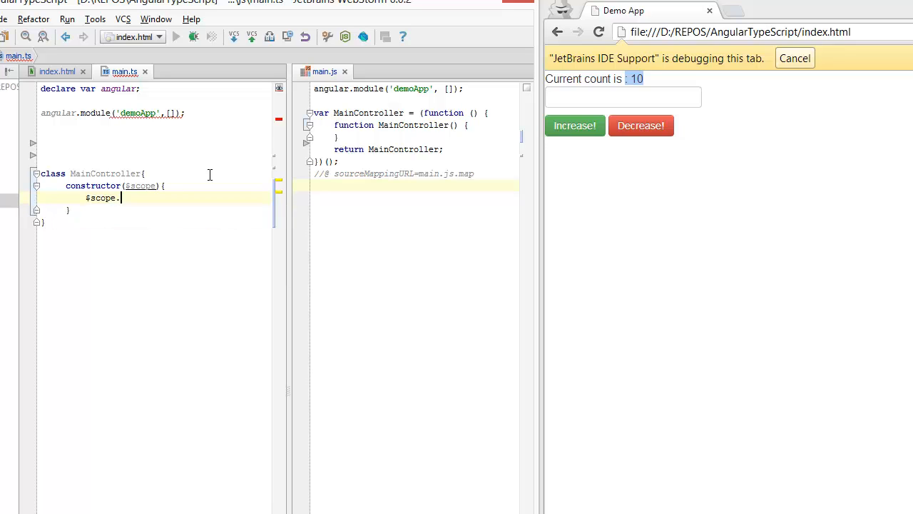
{"action": "type", "text": "count ="}
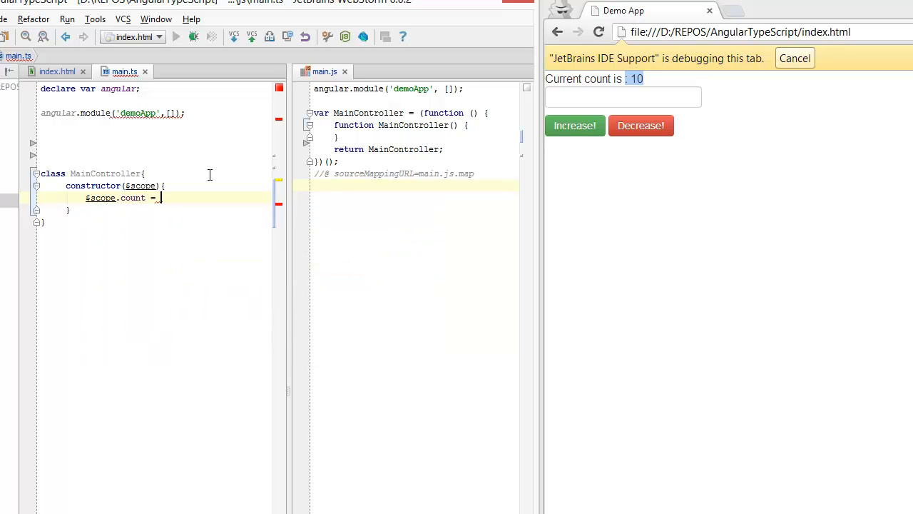
{"action": "type", "text": "11 ;"}
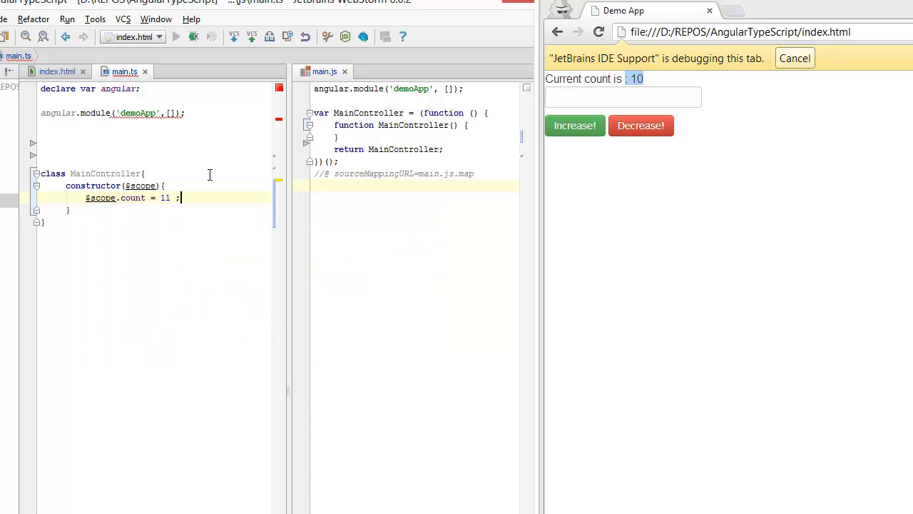
Return to index.html and check the page count in the browser
{"action": "left_click", "coordinate": [59, 72]}
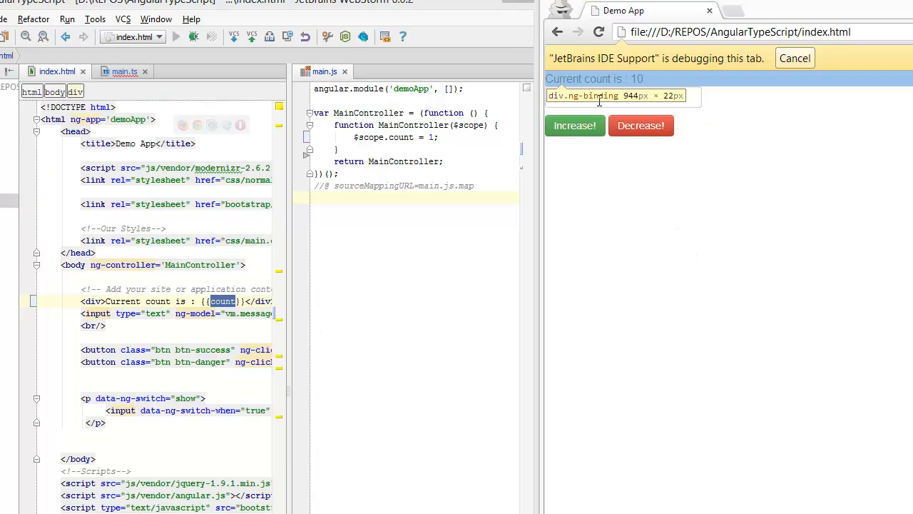
{"action": "left_click", "coordinate": [574, 125]}
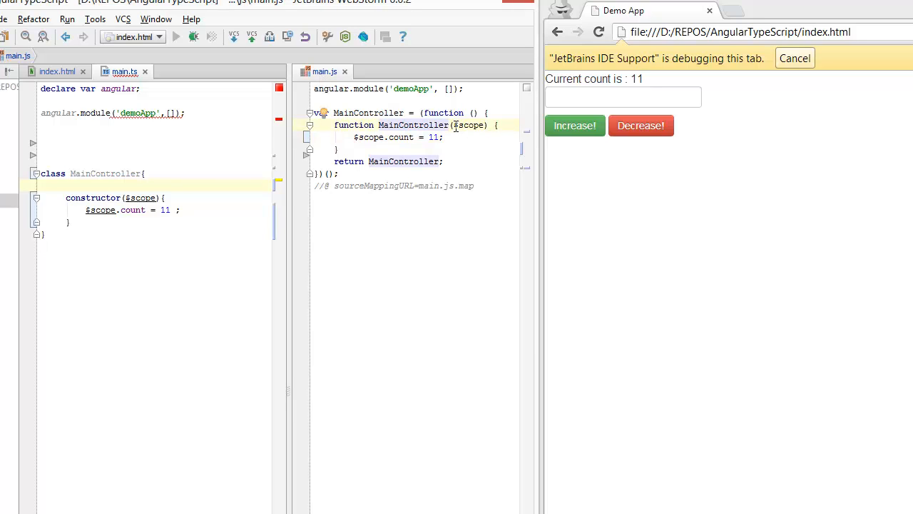
Add static $inject = ['$scope'] to MainController above the constructor
{"action": "double_click", "coordinate": [468, 125]}
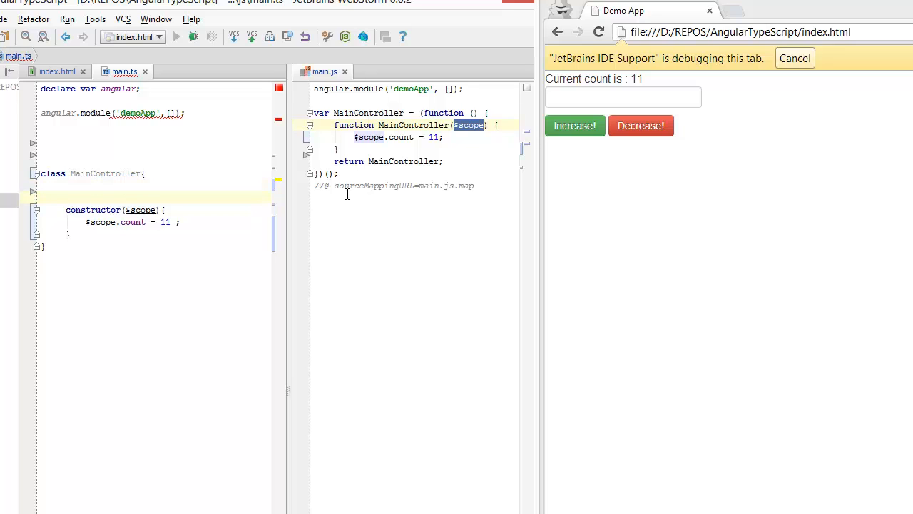
{"action": "type", "text": "static $"}
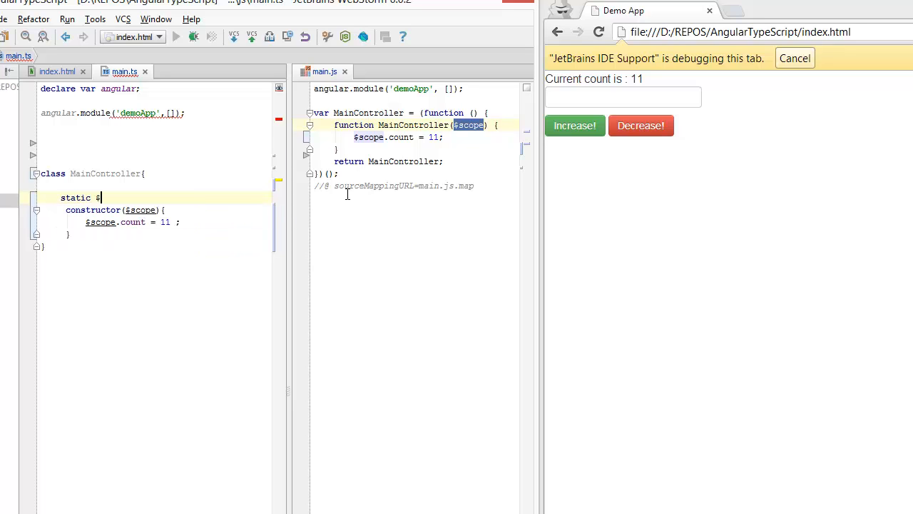
{"action": "type", "text": "inject"}
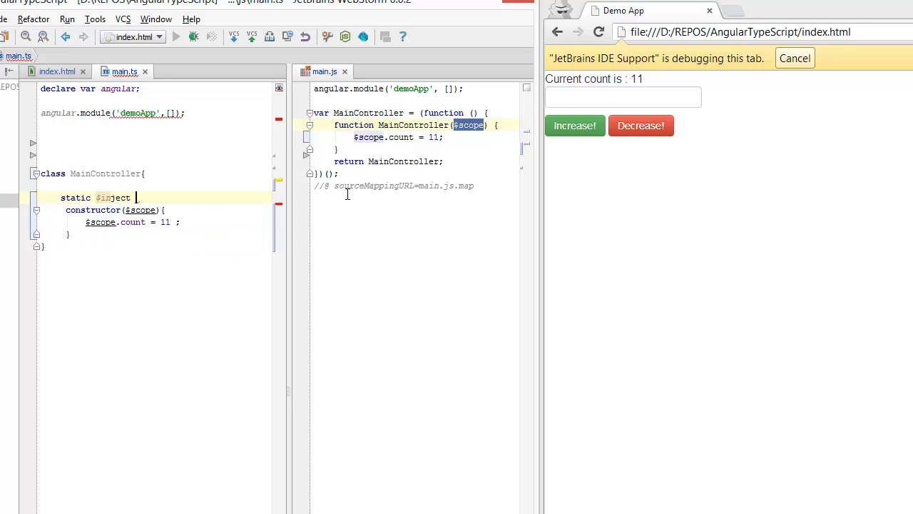
{"action": "type", "text": "= []"}
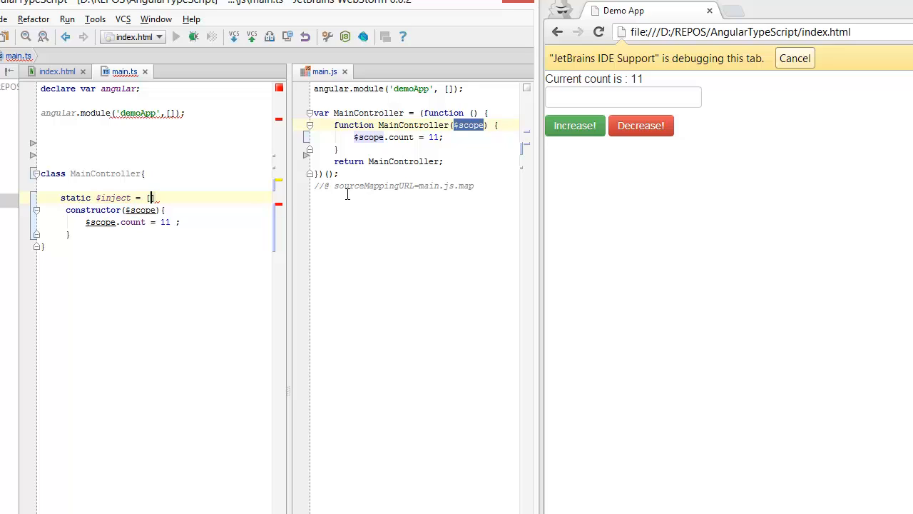
{"action": "type", "text": "'$scope"}
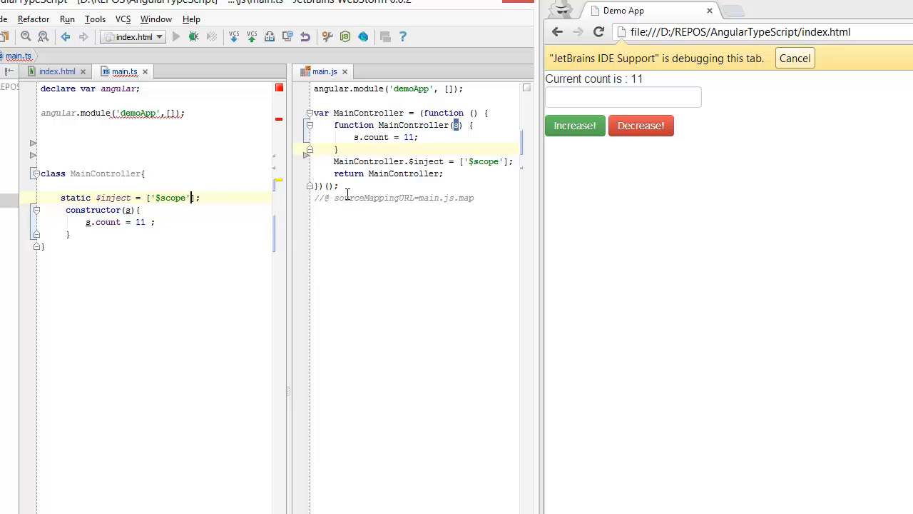
Try adding '$http' to the $inject list, then revert it to just '$scope'
{"action": "type", "text": ",'$'"}
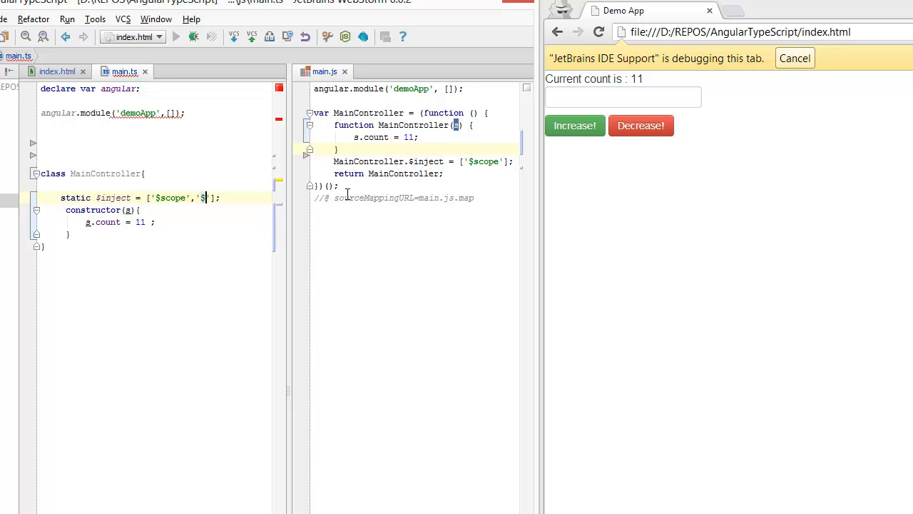
{"action": "type", "text": "http"}
{"action": "left_click", "coordinate": [166, 210]}
{"action": "type", "text": ",h"}
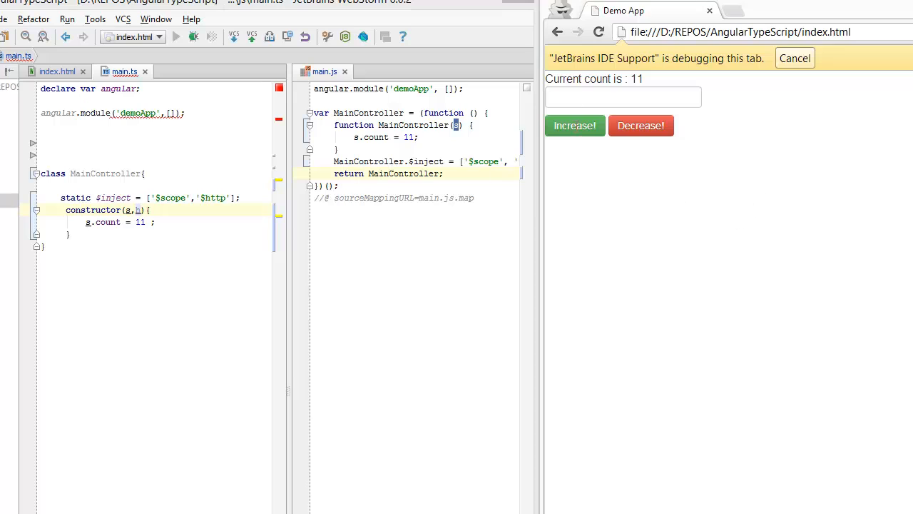
{"action": "mouse_move", "coordinate": [649, 69]}
{"action": "type", "text": "$"}
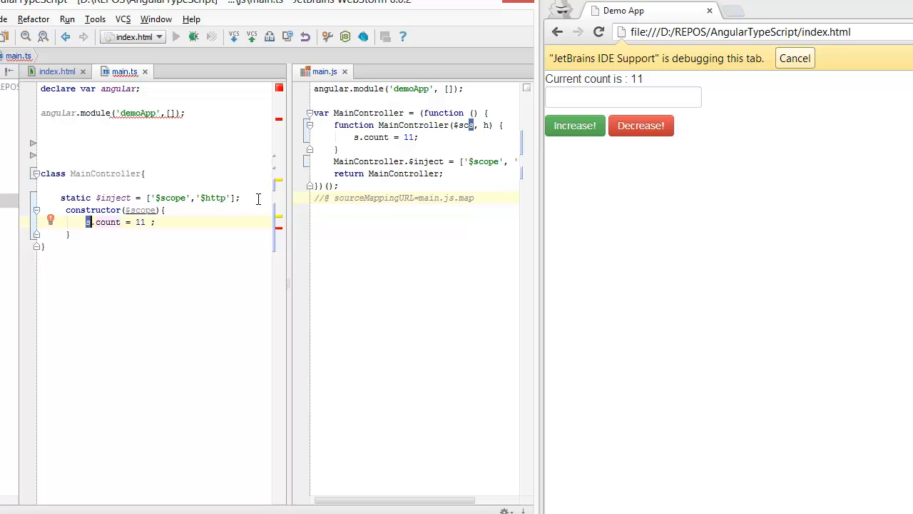
{"action": "type", "text": "scope"}
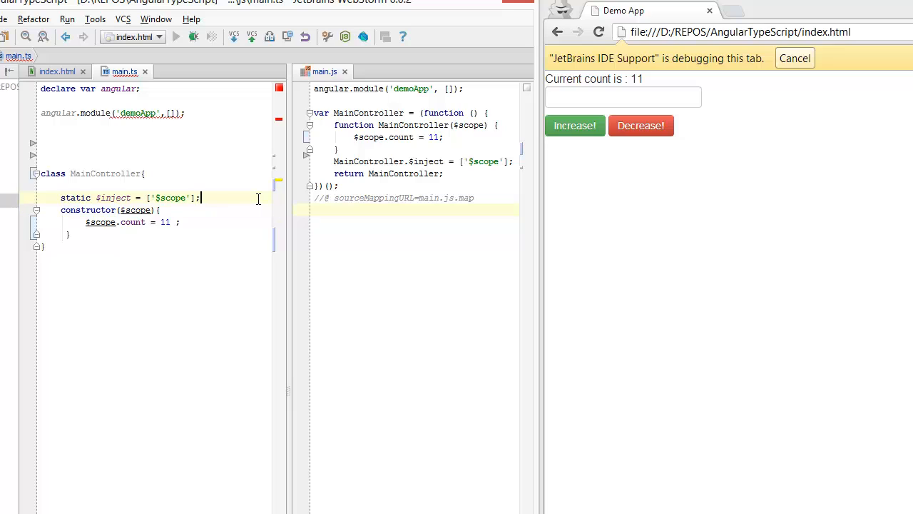
{"action": "type", "text": ","}
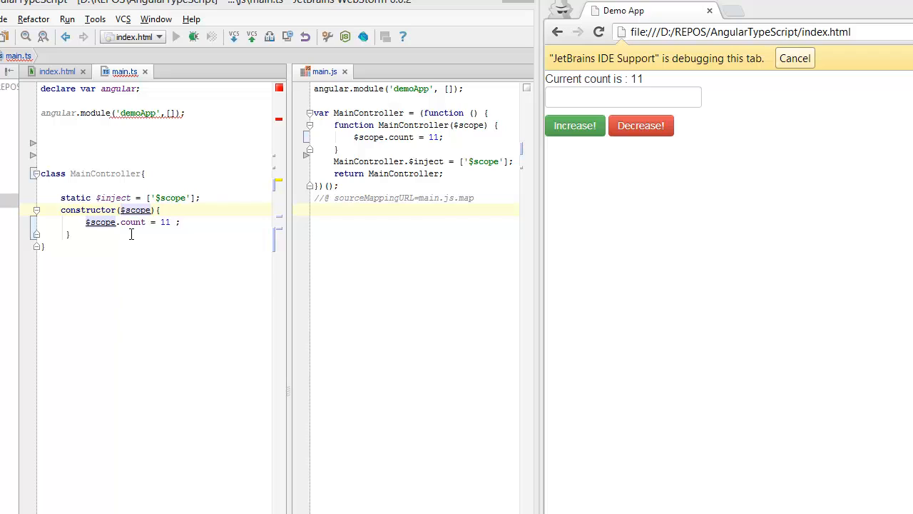
Make count a class property set to 12 and expose the controller as $scope.vm = this
{"action": "double_click", "coordinate": [132, 223]}
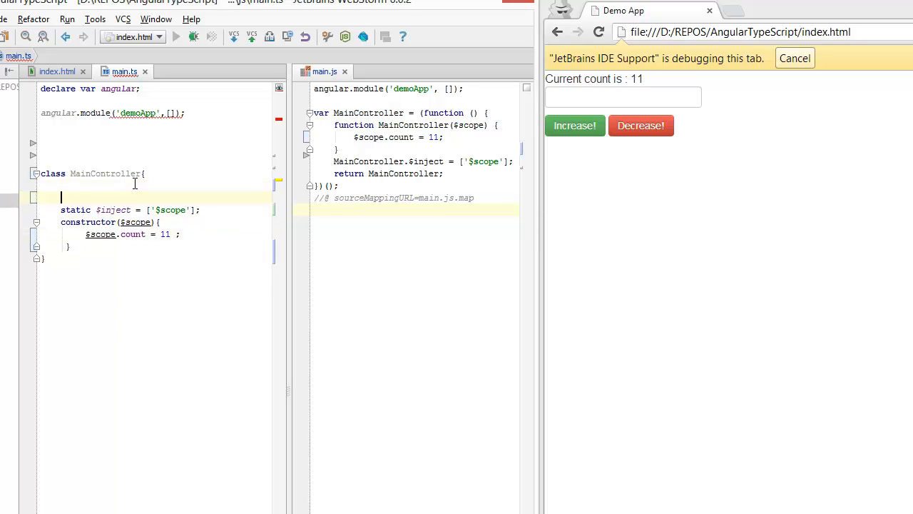
{"action": "key", "text": "Enter"}
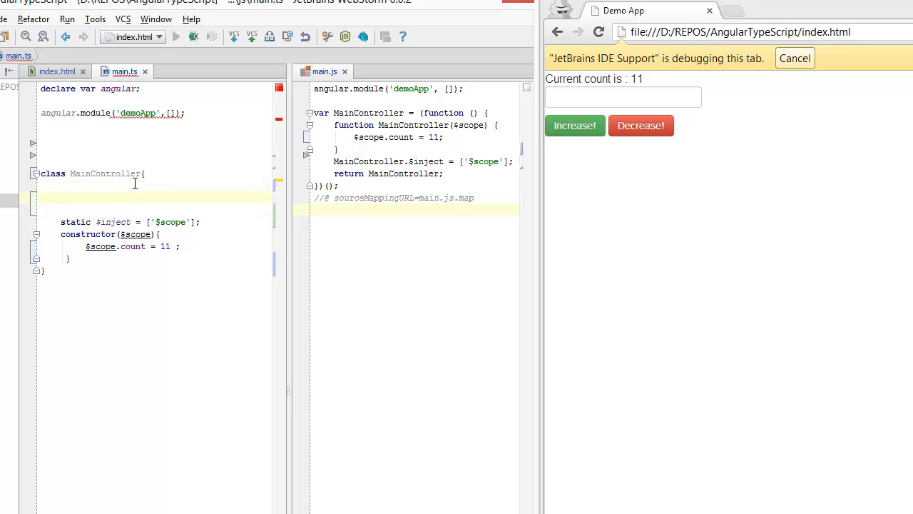
{"action": "type", "text": "count :number"}
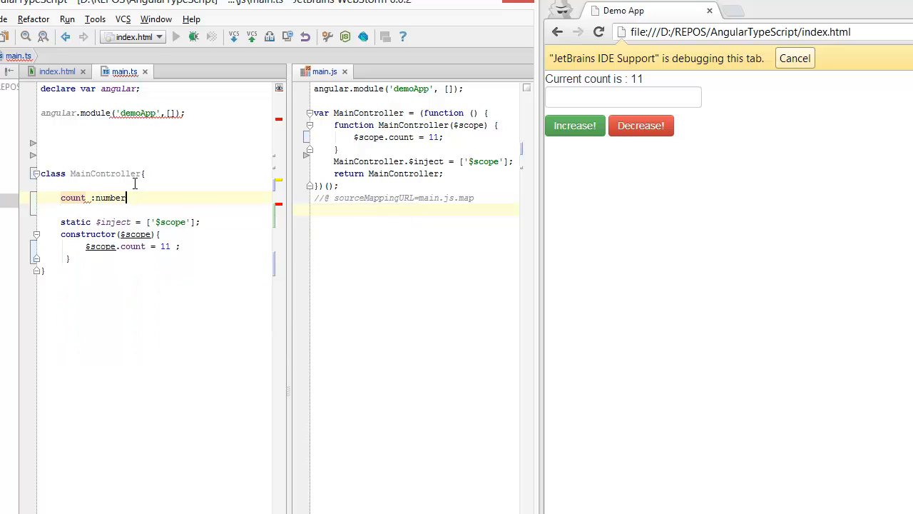
{"action": "type", "text": "= 10;"}
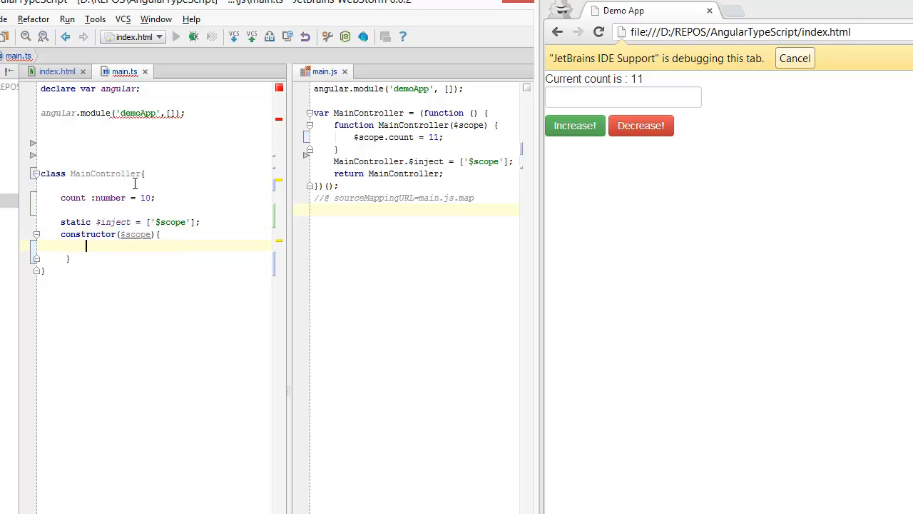
{"action": "type", "text": "$scope."}
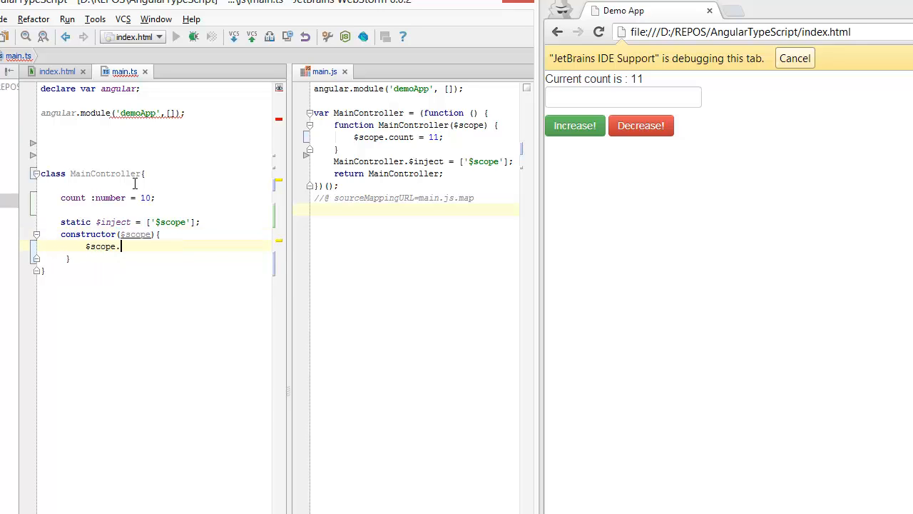
{"action": "type", "text": "vm ="}
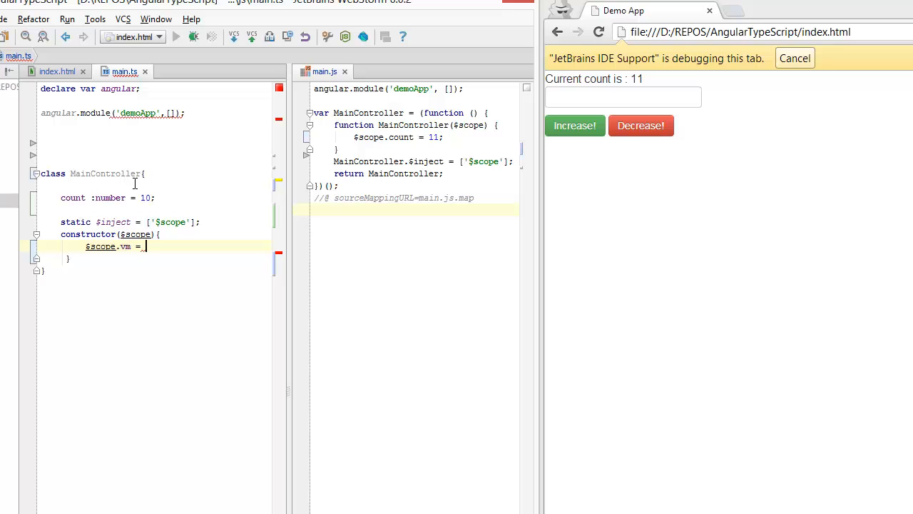
{"action": "type", "text": "this;"}
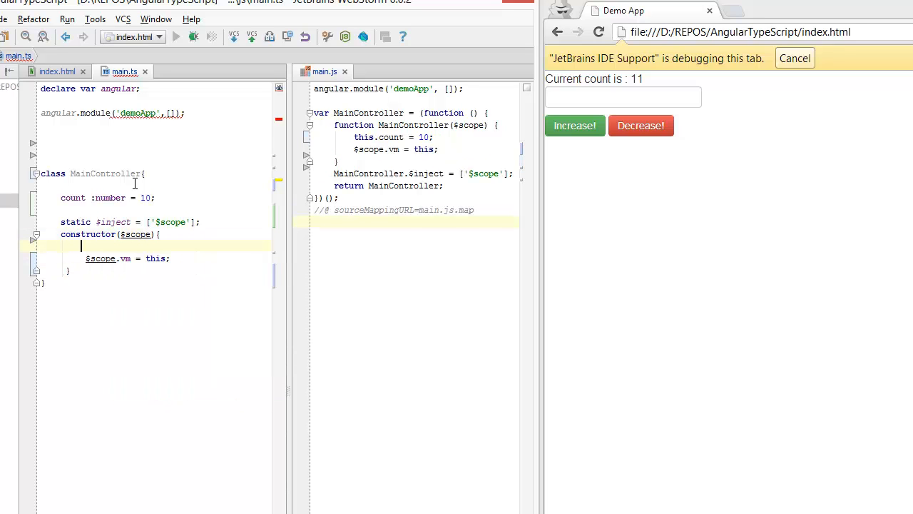
Bind the count display to {{vm.count}} in index.html and reload the browser page
{"action": "left_click", "coordinate": [60, 71]}
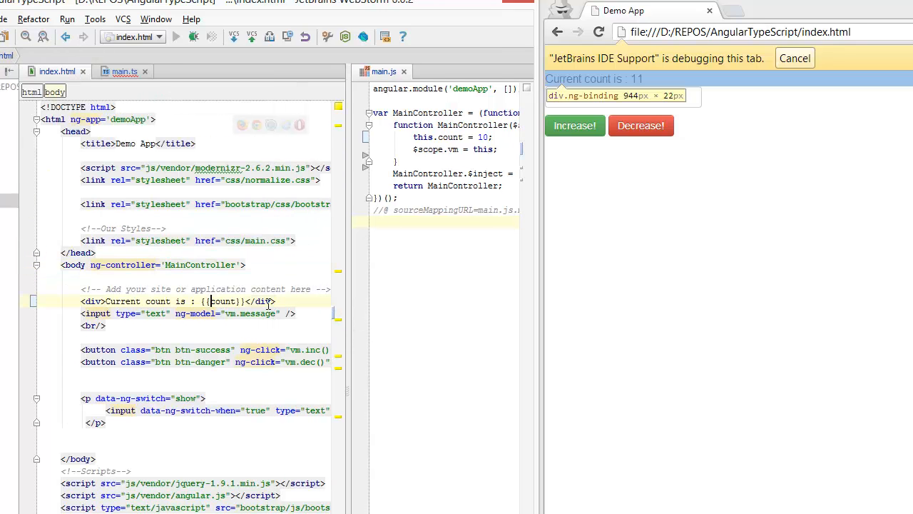
{"action": "type", "text": "vm."}
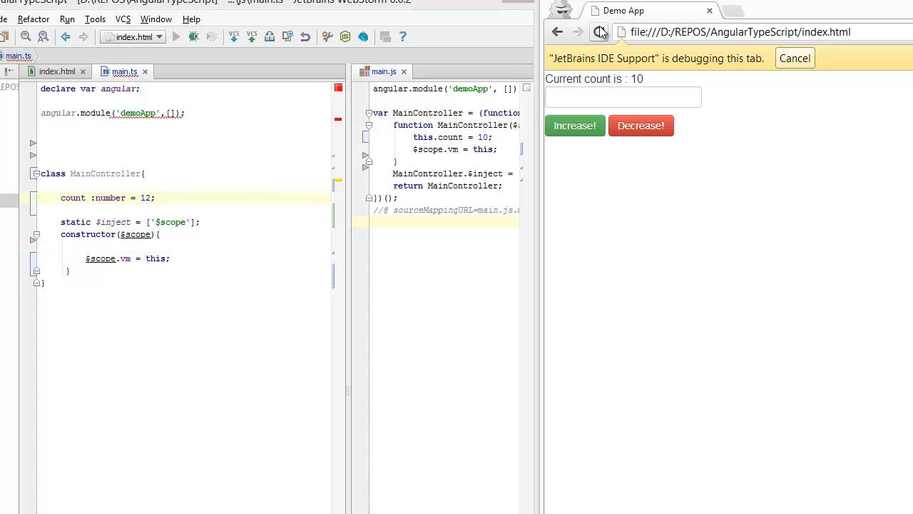
{"action": "left_click", "coordinate": [599, 32]}
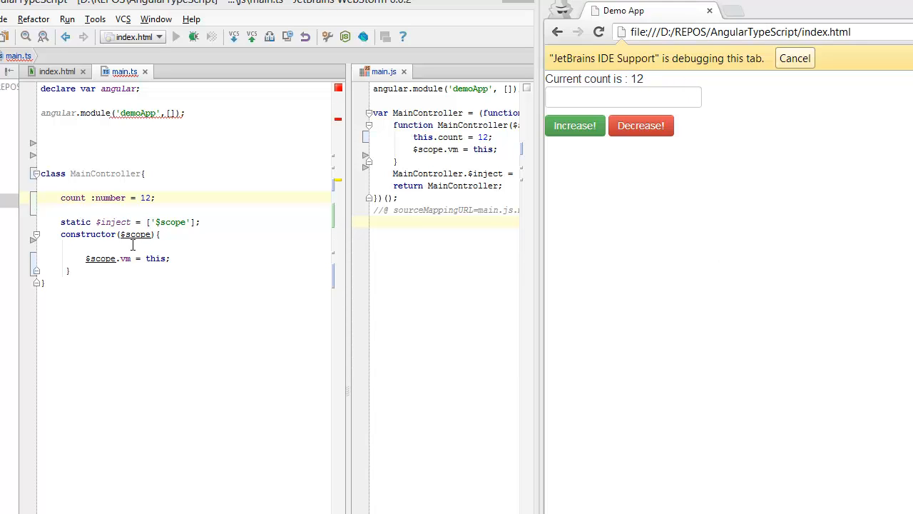
{"action": "mouse_move", "coordinate": [109, 222]}
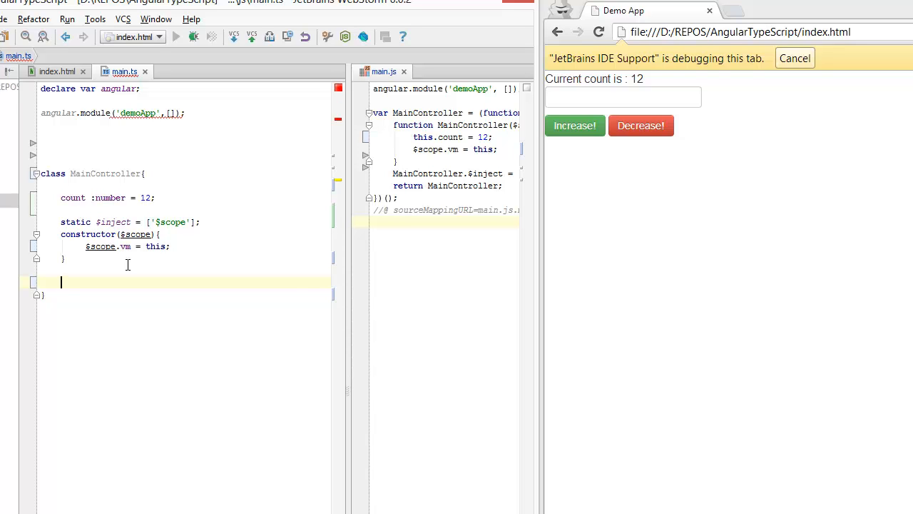
Add inc(){this.count++;} and dec(){this.count--;} methods to MainController
{"action": "type", "text": "inc()"}
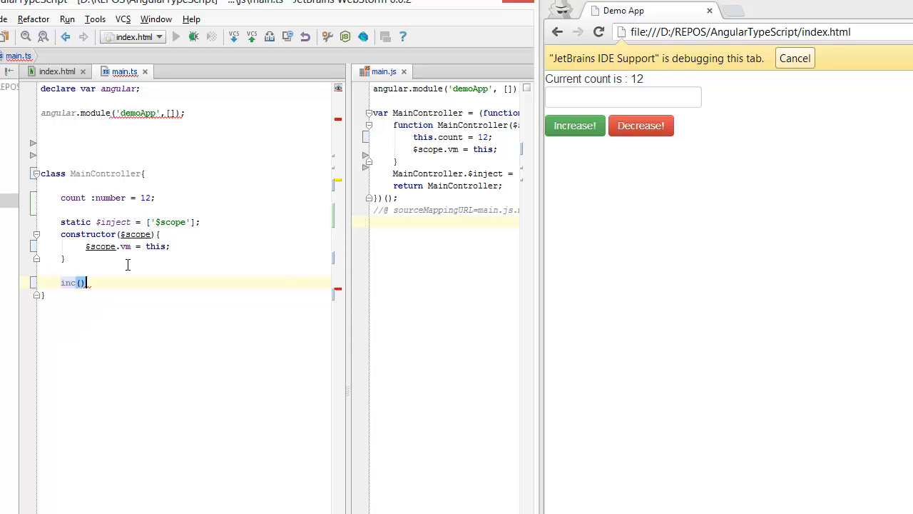
{"action": "type", "text": "{"}
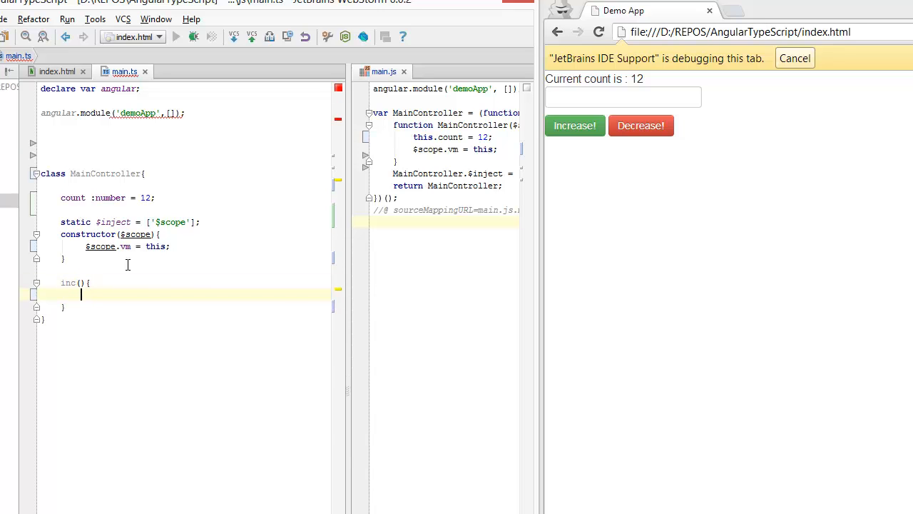
{"action": "type", "text": "this.count"}
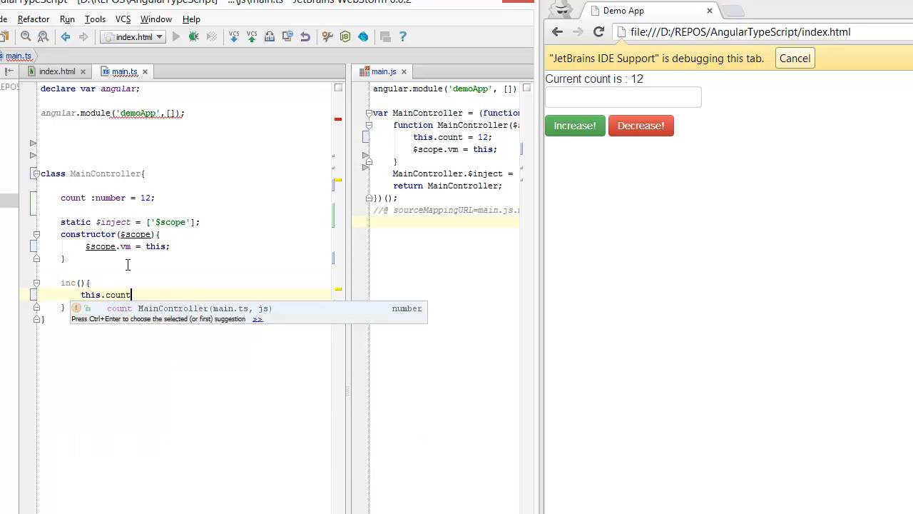
{"action": "type", "text": "++;"}
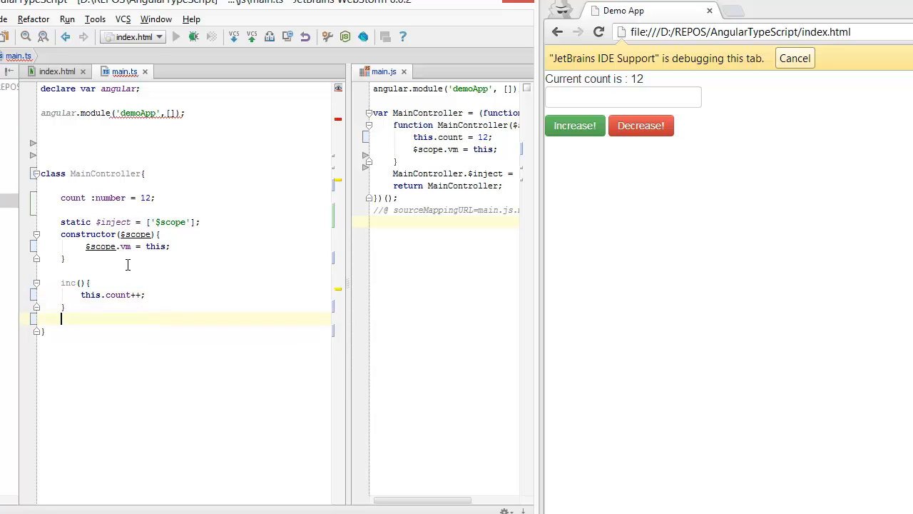
{"action": "type", "text": "dec(){"}
{"action": "type", "text": "this."}
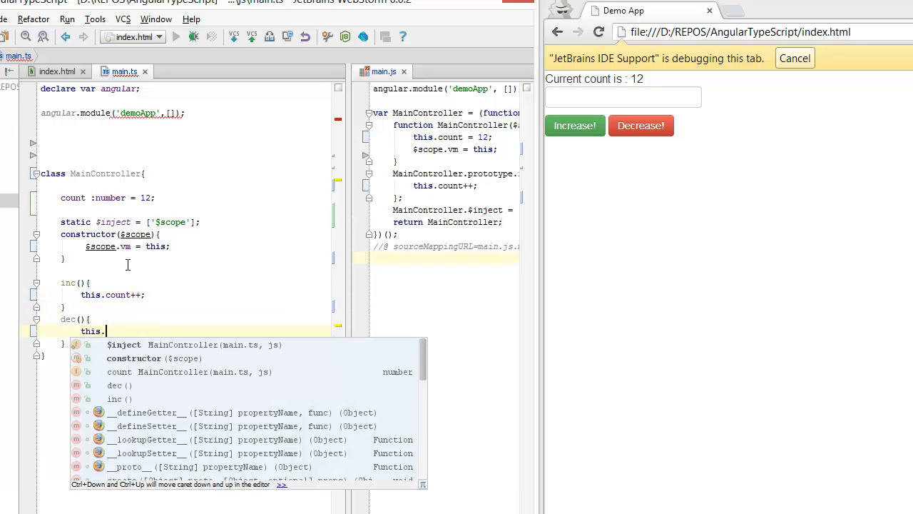
{"action": "type", "text": "count --"}
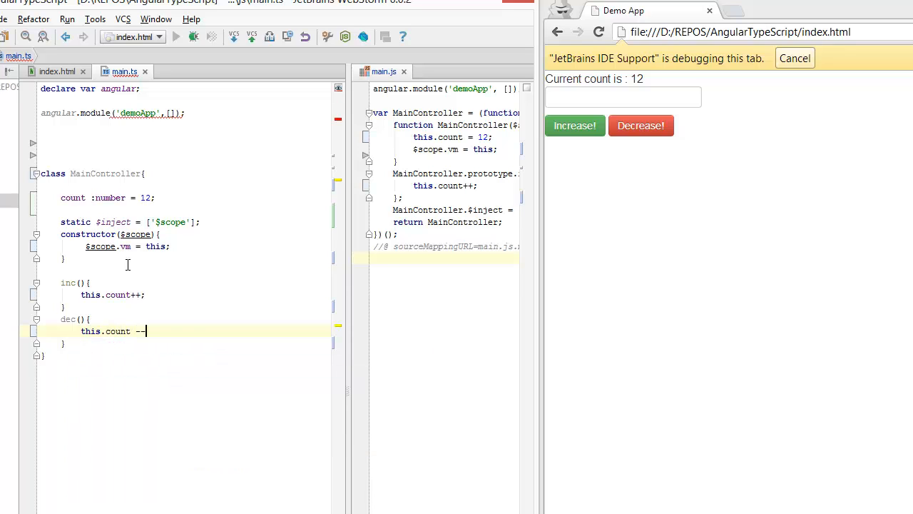
{"action": "type", "text": "-;"}
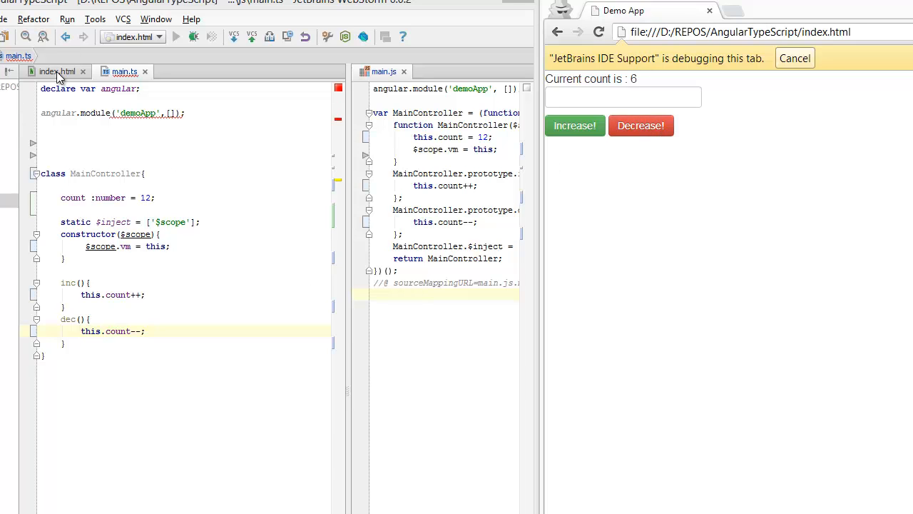
Wire the page buttons' ng-click to the controller's inc and dec
{"action": "left_click", "coordinate": [57, 72]}
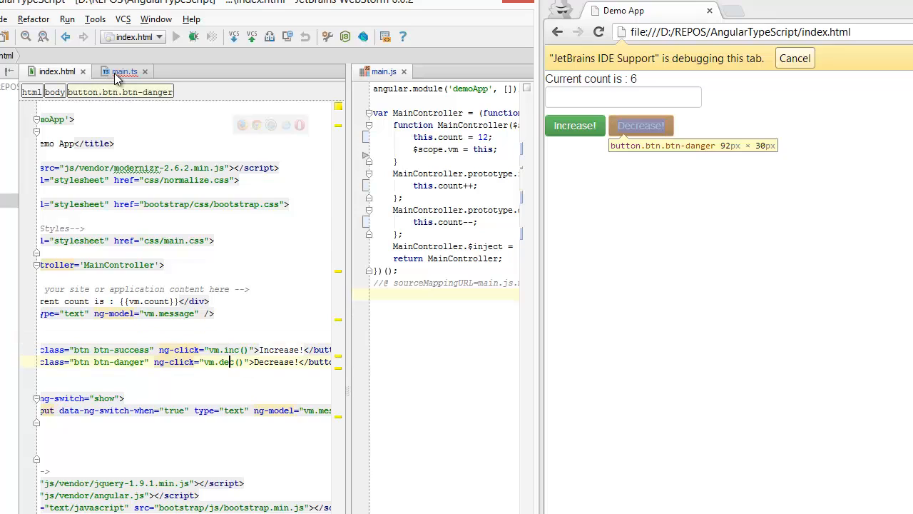
{"action": "left_click", "coordinate": [125, 71]}
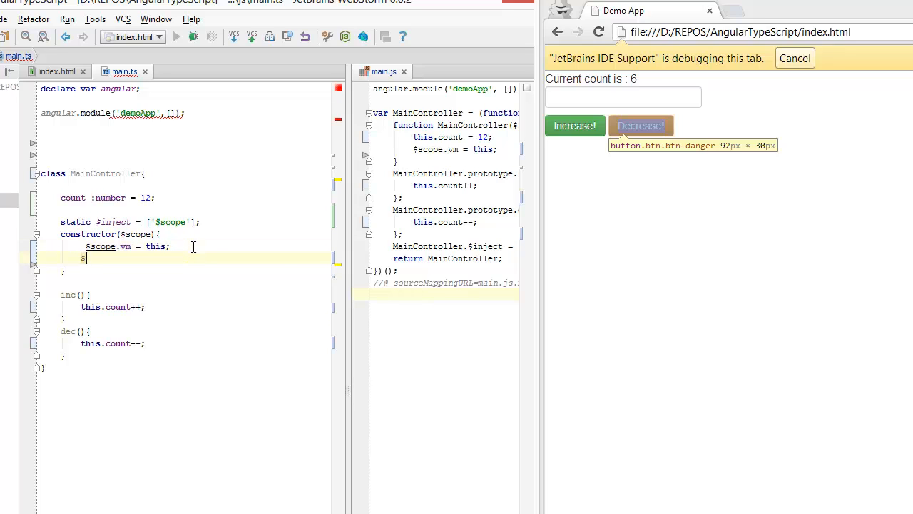
{"action": "type", "text": "$scope.inc"}
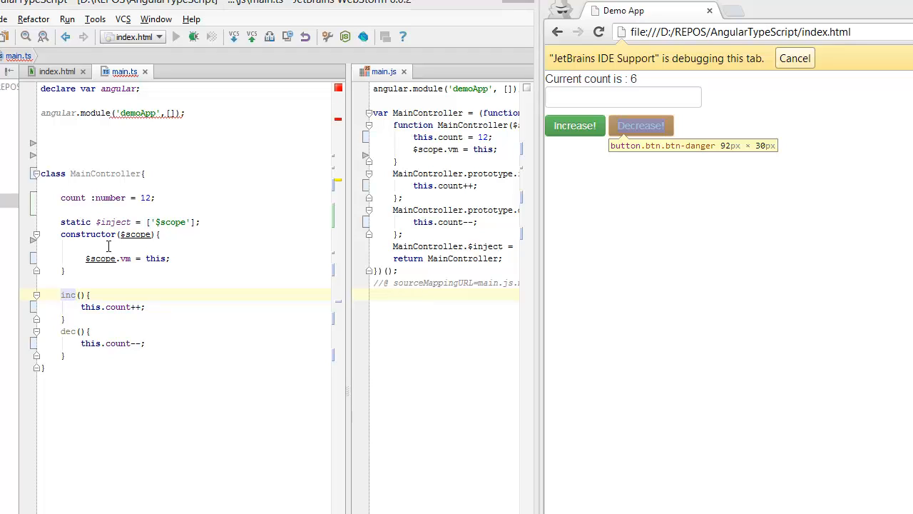
{"action": "mouse_move", "coordinate": [53, 156]}
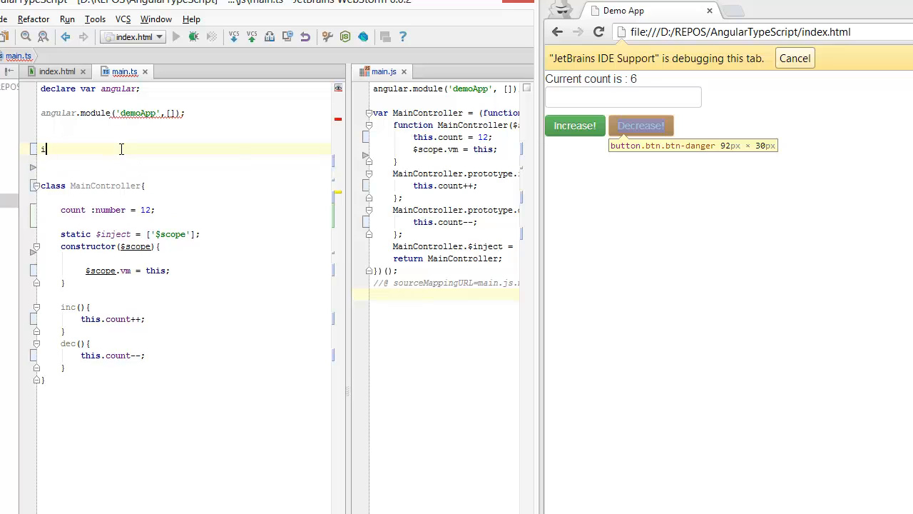
Declare an IMainController interface with count:number, inc:()=>void and dec:()=>void
{"action": "type", "text": "interface IMainController{"}
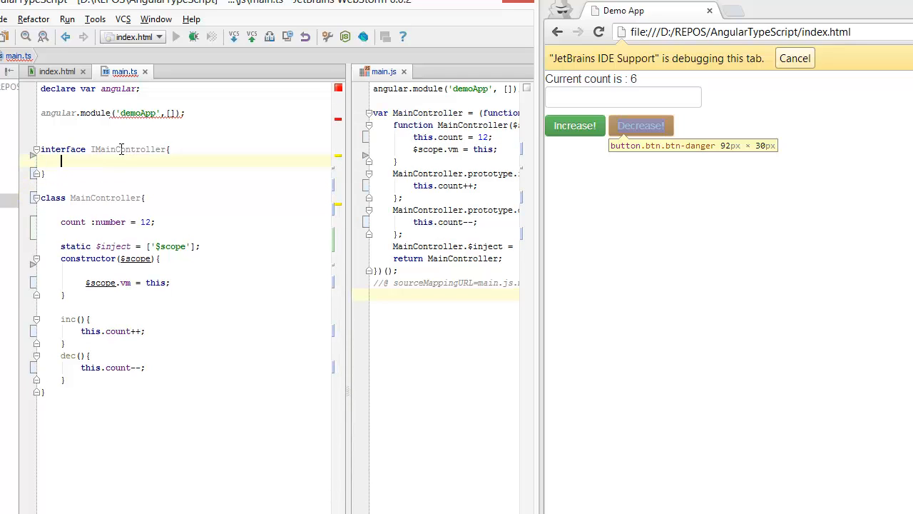
{"action": "type", "text": "count:n"}
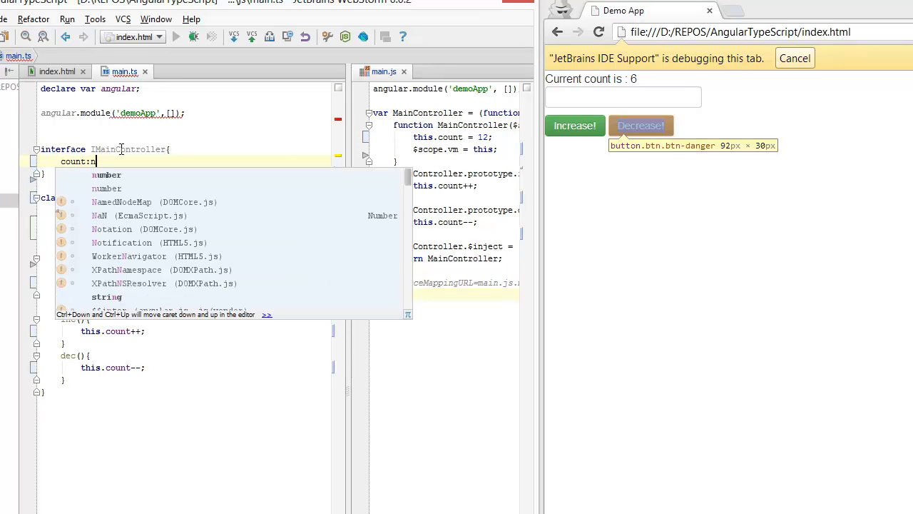
{"action": "key", "text": "Enter"}
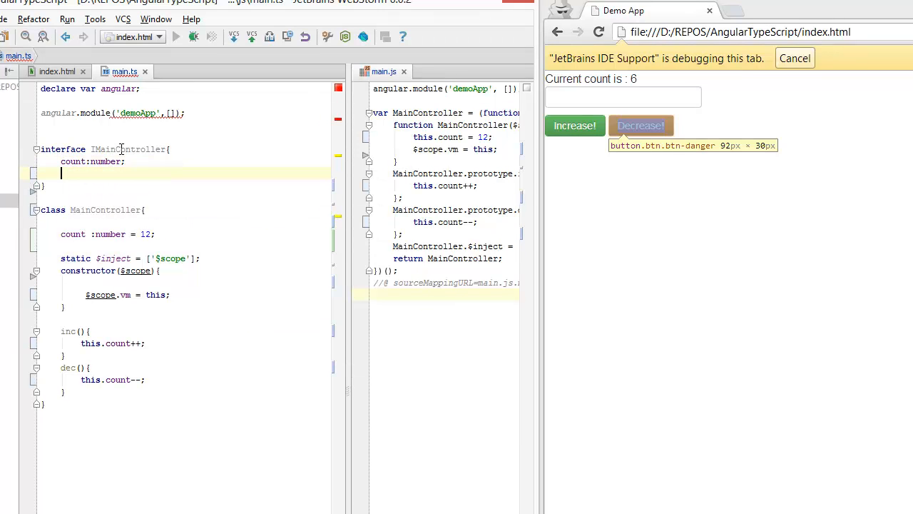
{"action": "type", "text": "inc:"}
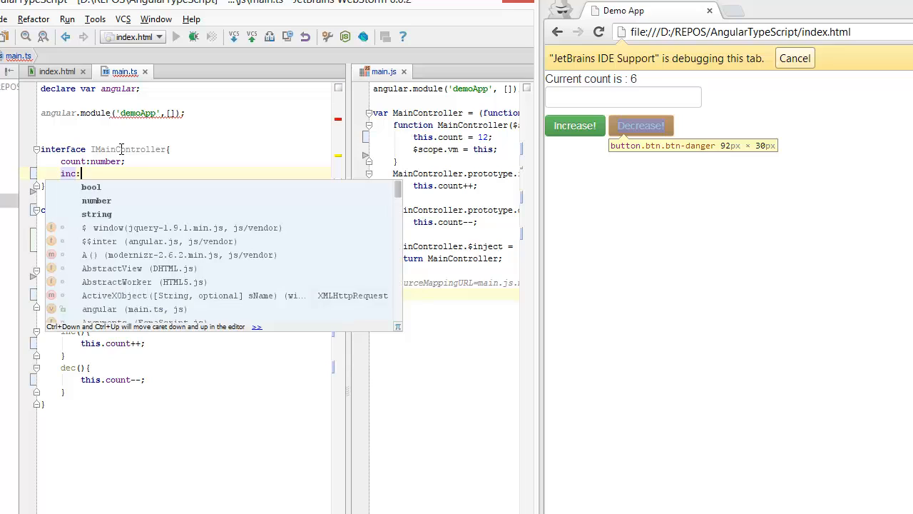
{"action": "type", "text": "()=>void;"}
{"action": "type", "text": "dec:("}
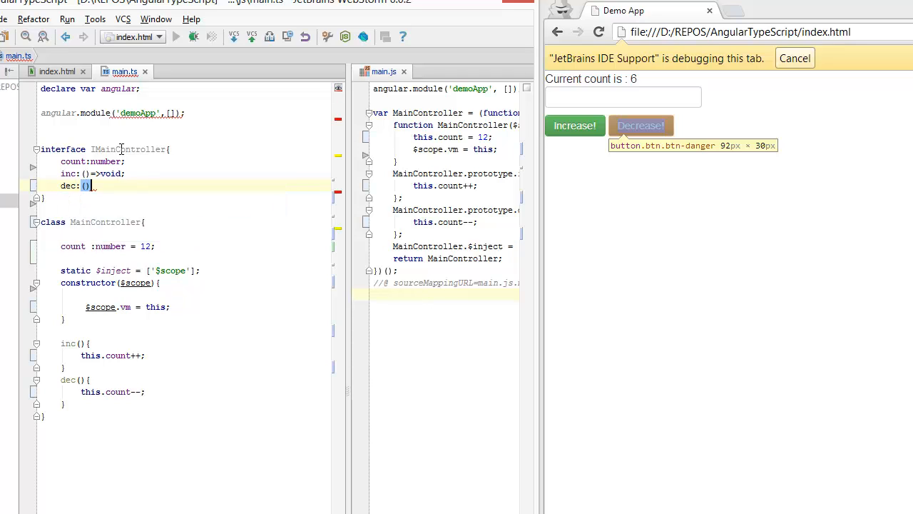
{"action": "type", "text": "="}
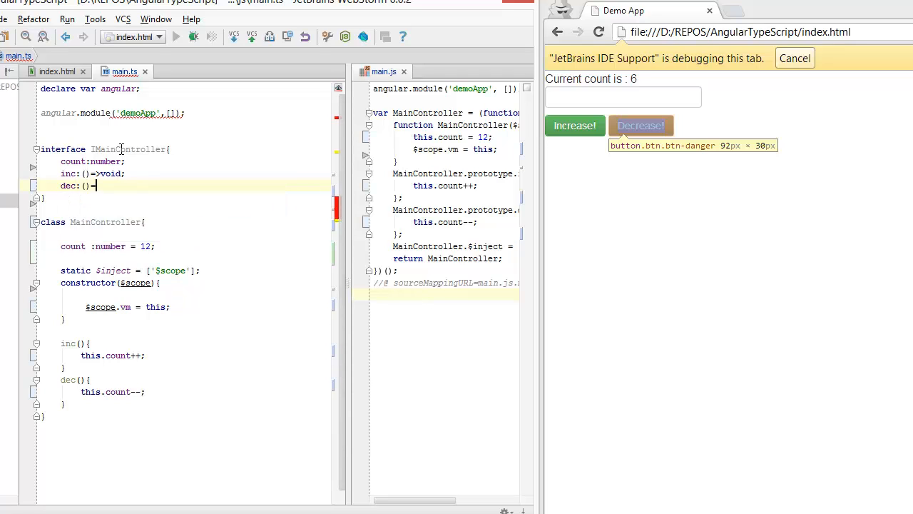
{"action": "type", "text": ">void;"}
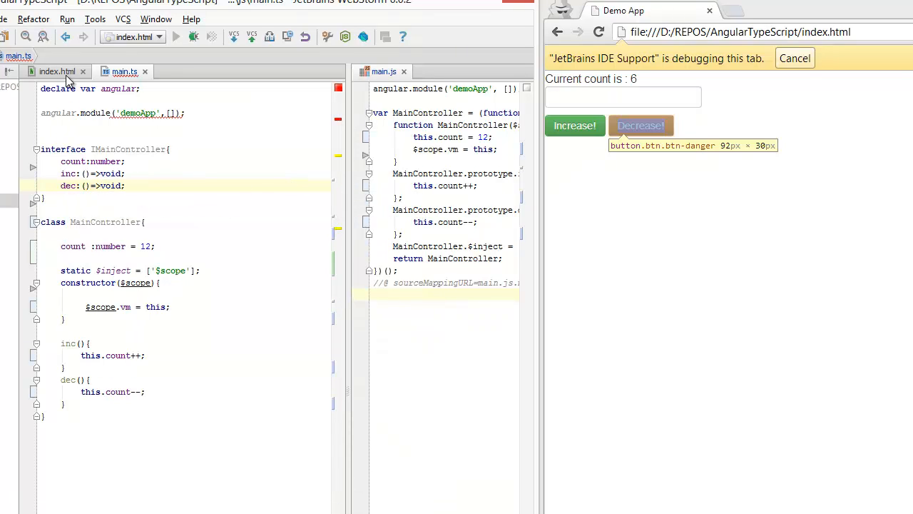
Make MainController implement IMainController
{"action": "left_click_drag", "start_coordinate": [40, 150], "coordinate": [43, 197]}
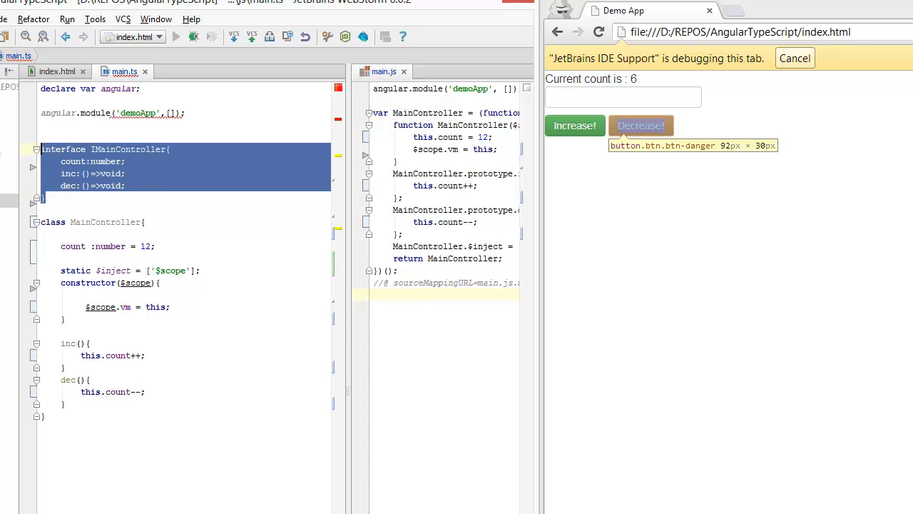
{"action": "left_click", "coordinate": [57, 71]}
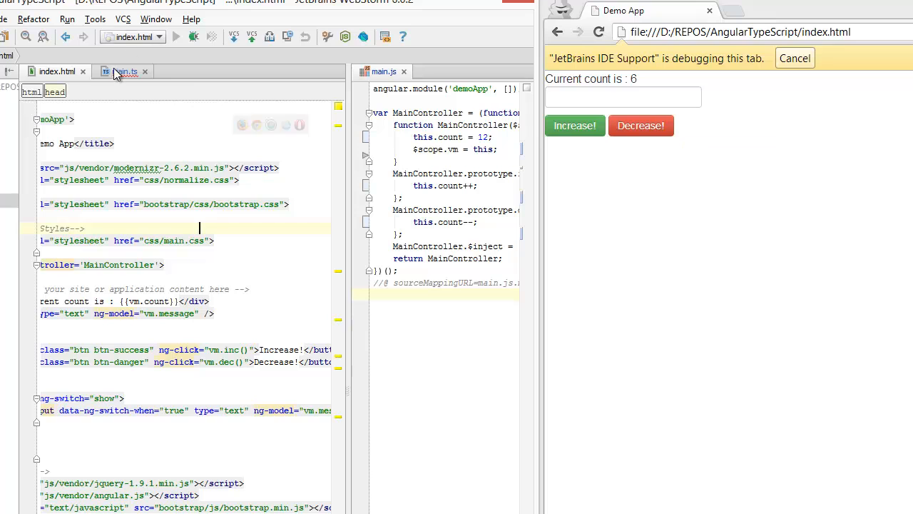
{"action": "left_click", "coordinate": [126, 72]}
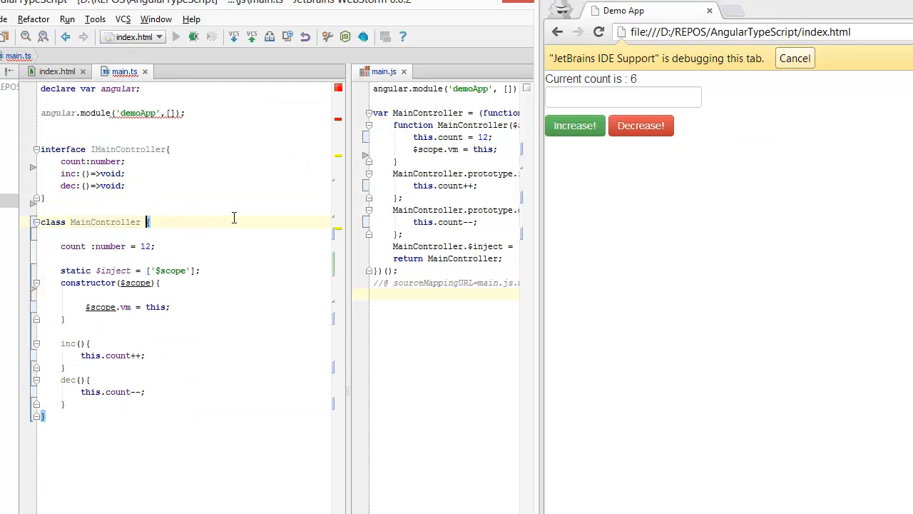
{"action": "type", "text": "implements IMainController"}
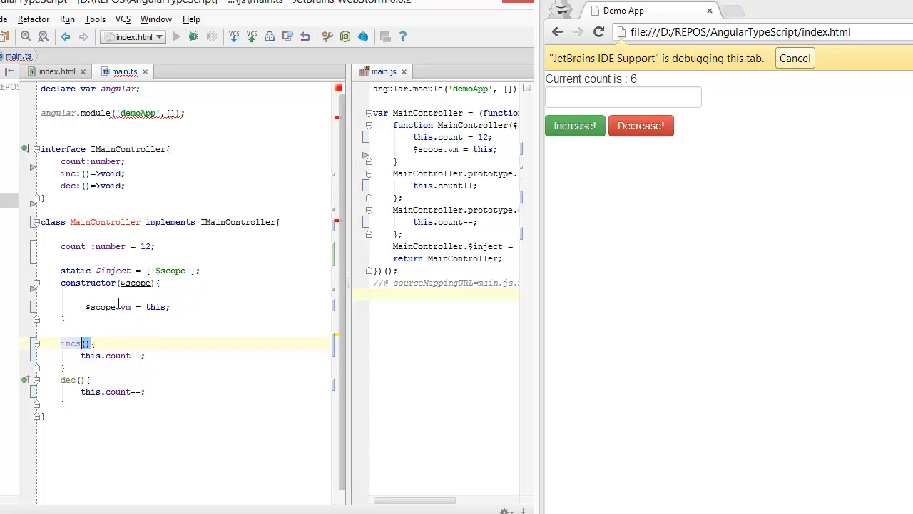
{"action": "double_click", "coordinate": [238, 223]}
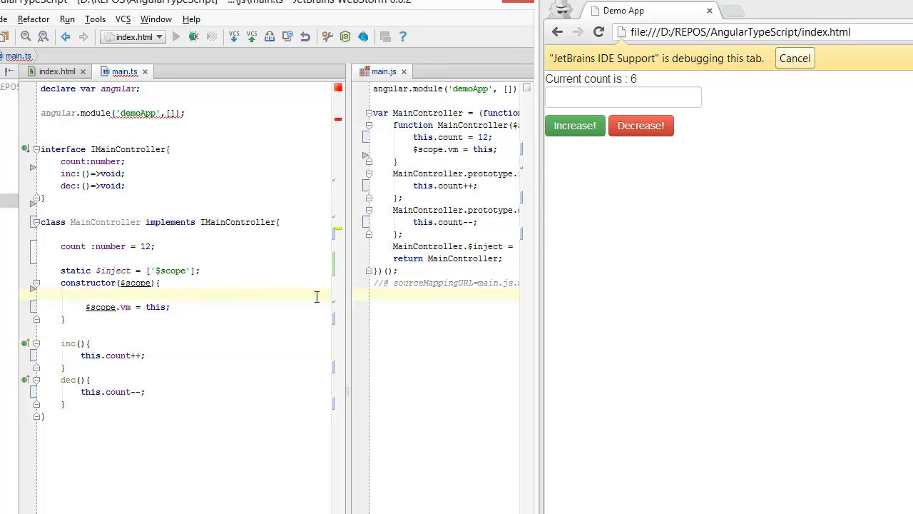
Set $scope.message = "asdf" and $scope.show = true in the constructor, reloading the page
{"action": "type", "text": "$scope.messa"}
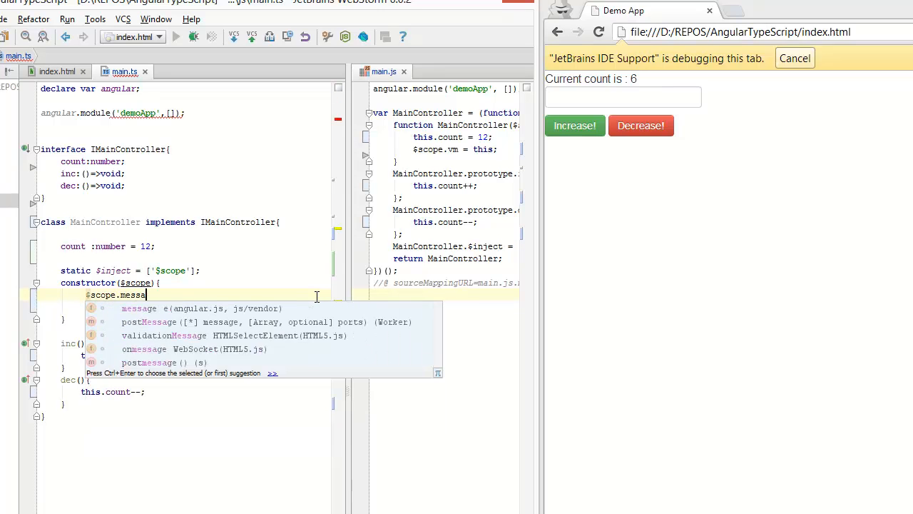
{"action": "type", "text": "= \"asdf\""}
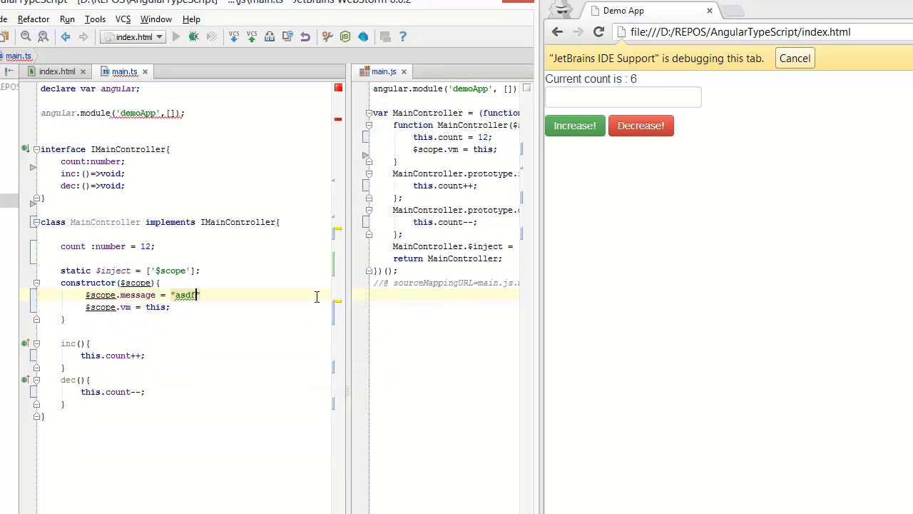
{"action": "left_click", "coordinate": [55, 71]}
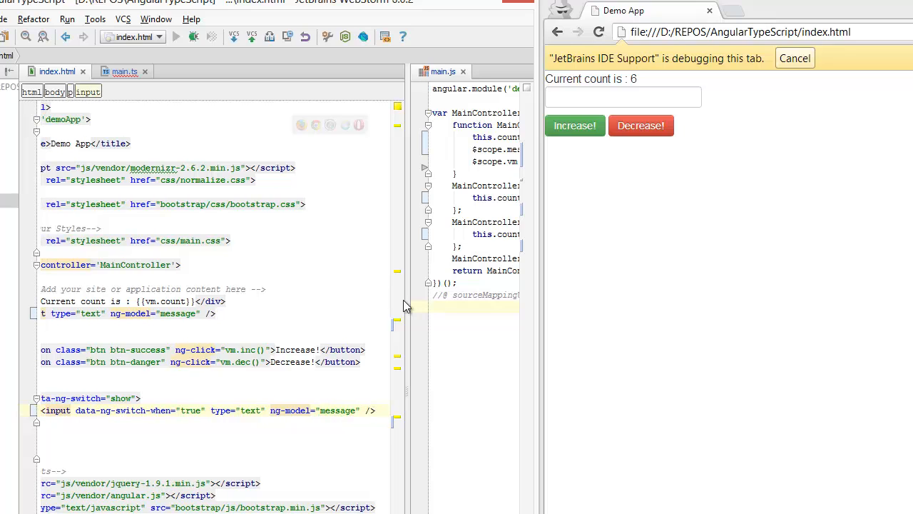
{"action": "left_click", "coordinate": [596, 31]}
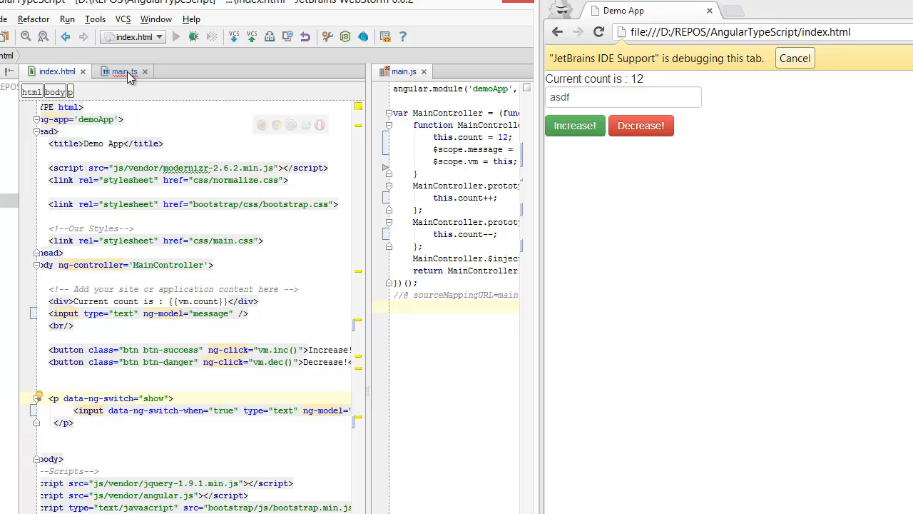
{"action": "left_click", "coordinate": [126, 72]}
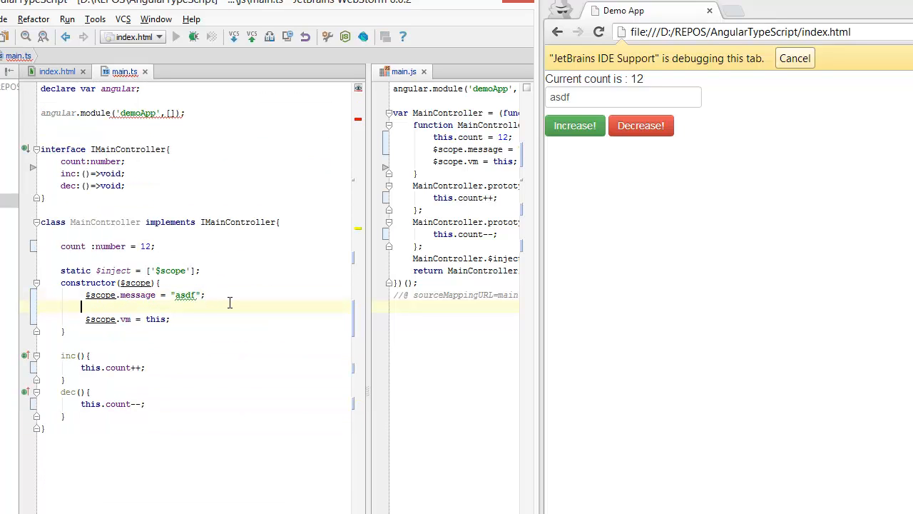
{"action": "type", "text": "$scope.show = true;"}
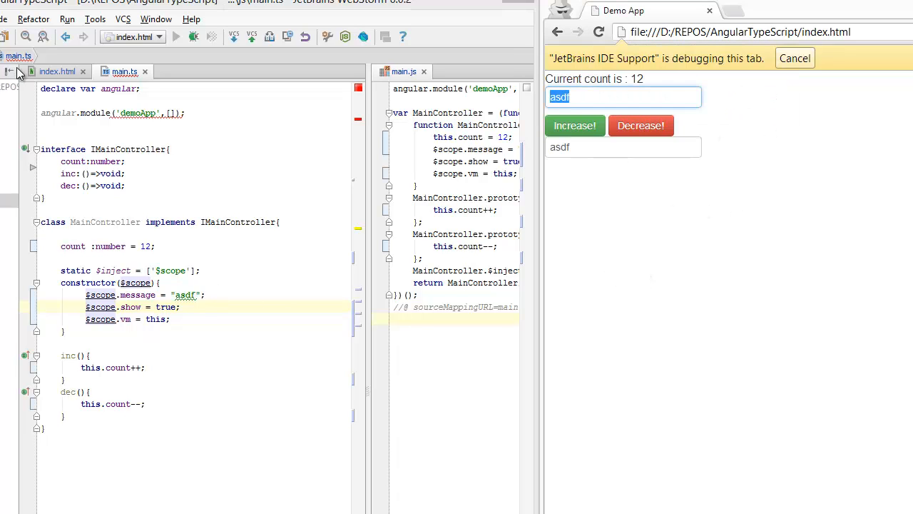
Add a second input ng-model="message" inside a p data-ng-switch="show" and test typing 'asdf asdf'
{"action": "left_click", "coordinate": [57, 72]}
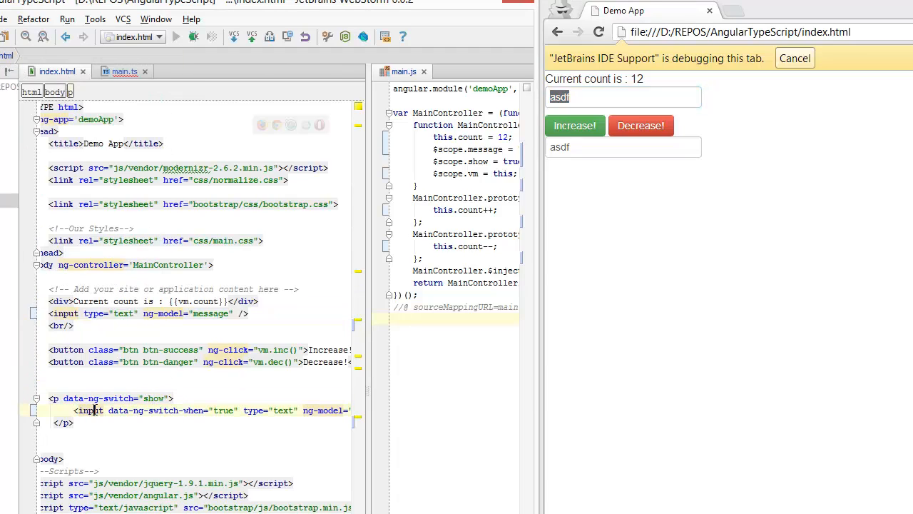
{"action": "double_click", "coordinate": [212, 314]}
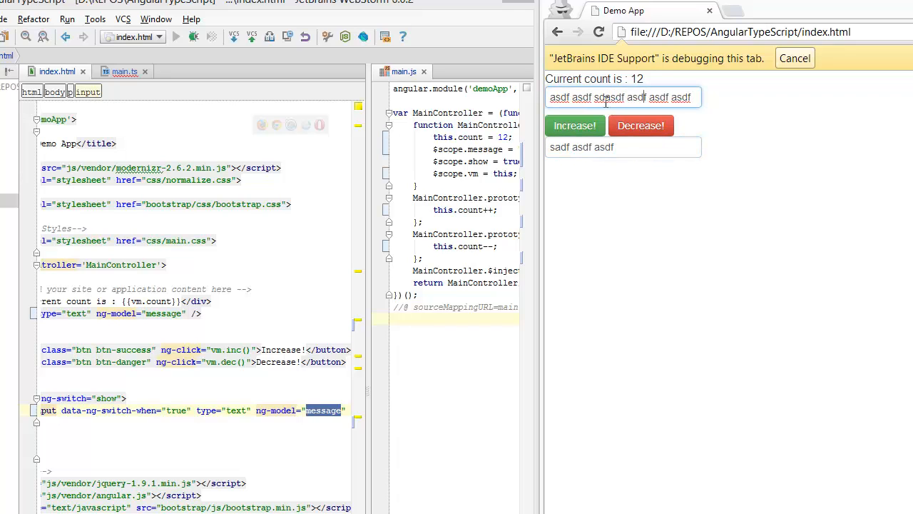
{"action": "type", "text": "f"}
{"action": "left_click", "coordinate": [623, 147]}
{"action": "type", "text": " asdf"}
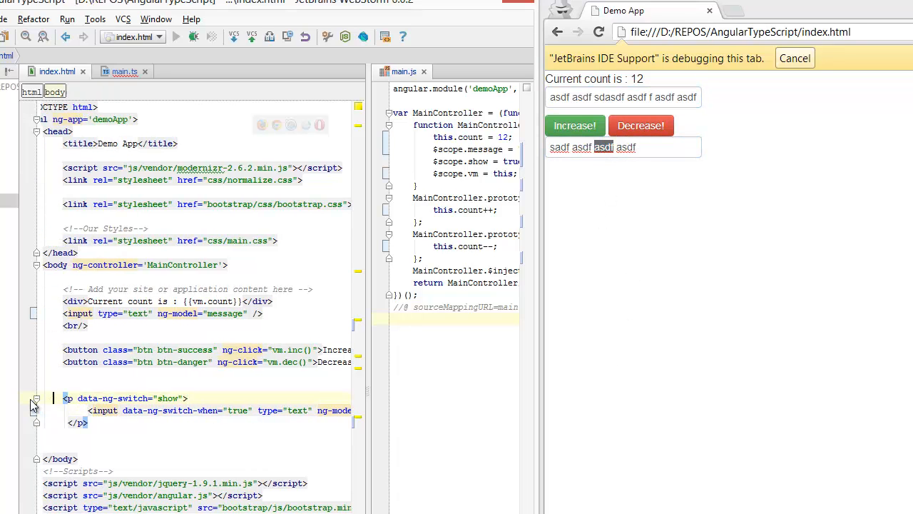
{"action": "left_click", "coordinate": [35, 398]}
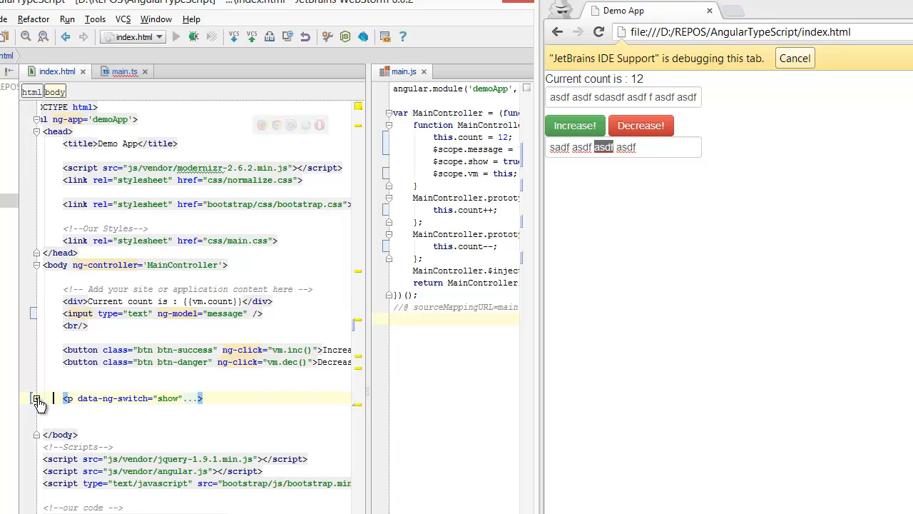
{"action": "left_click", "coordinate": [32, 397]}
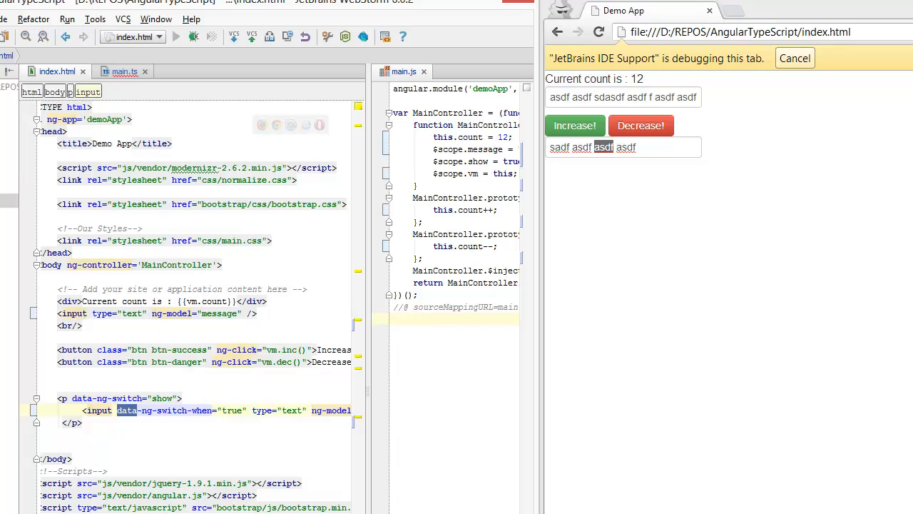
{"action": "scroll", "scroll_direction": "right", "scroll_amount": 3}
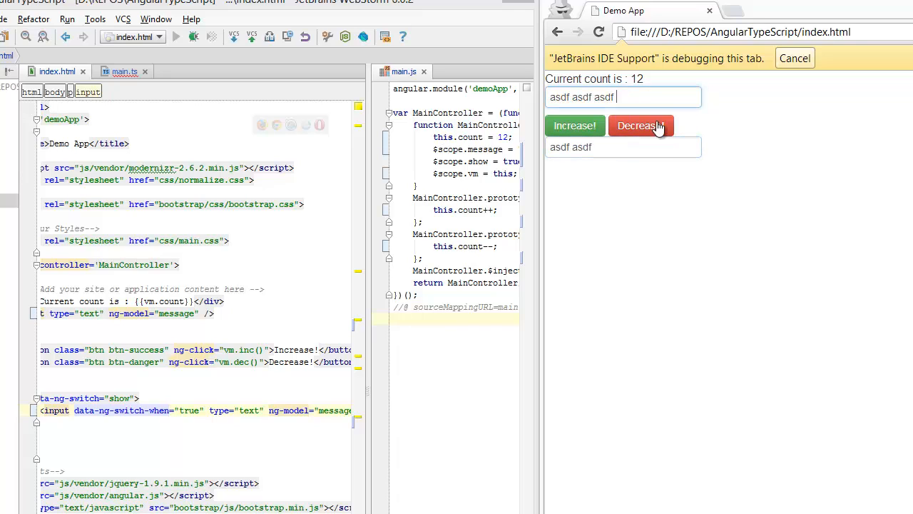
{"action": "type", "text": "asdf asdf"}
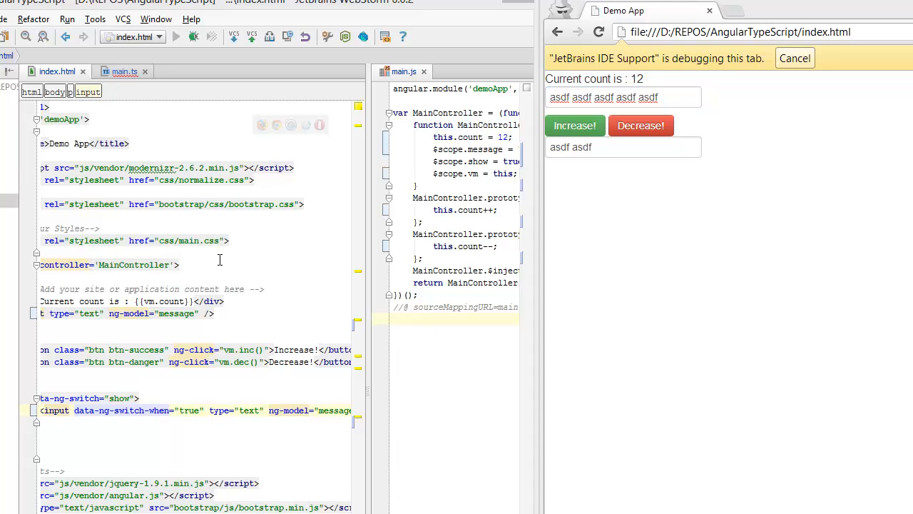
Replace $scope.message with a class property message:string = "some message"
{"action": "left_click", "coordinate": [126, 71]}
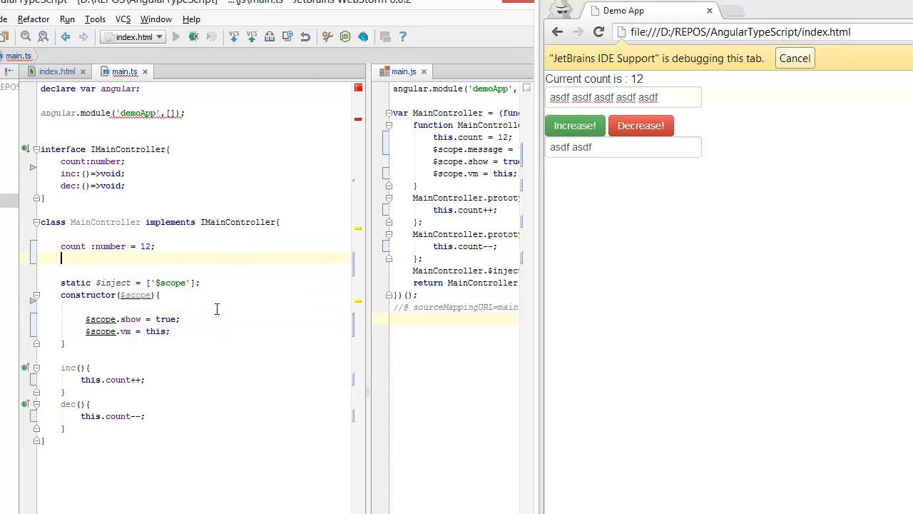
{"action": "type", "text": "message:"}
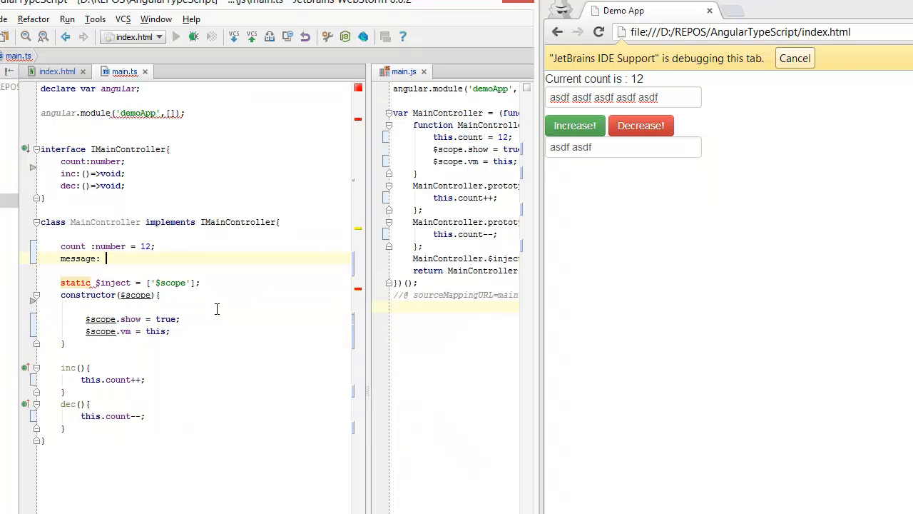
{"action": "type", "text": ":string = \""}
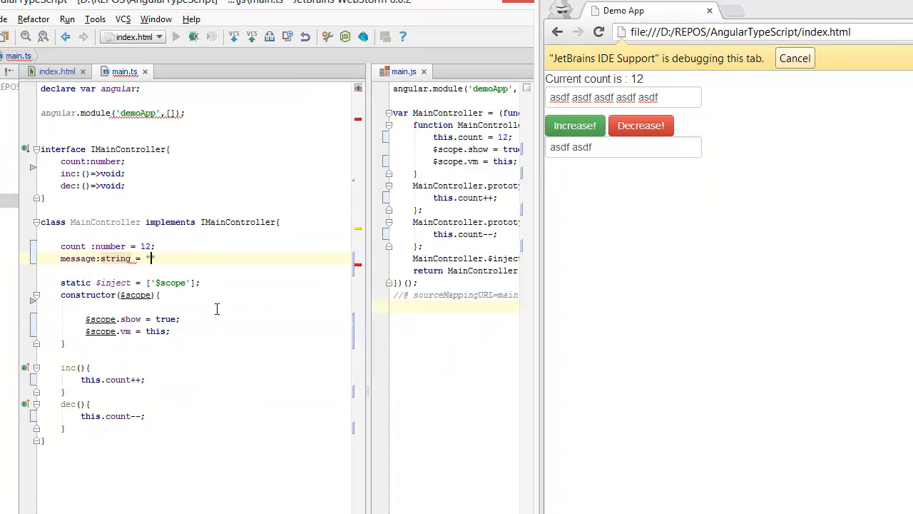
{"action": "type", "text": "some message\";"}
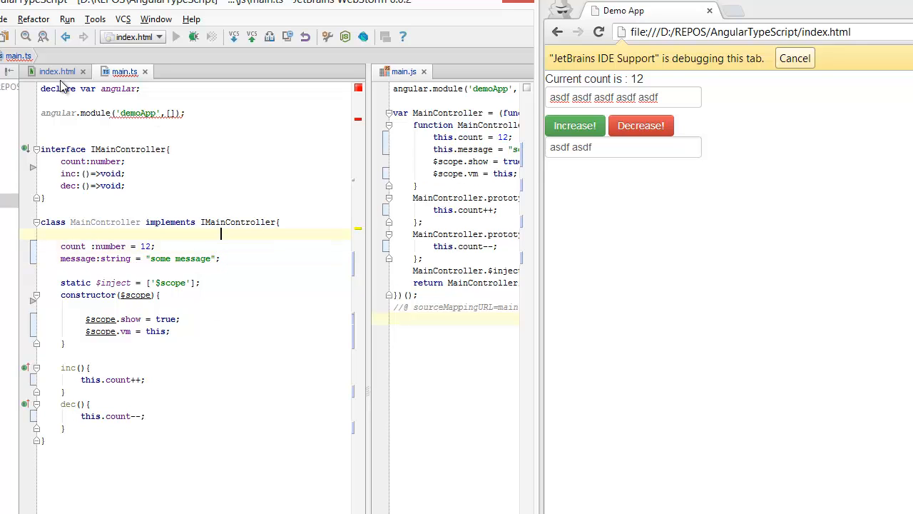
Bind both inputs to ng-model="vm.message" and confirm they echo the same text in the browser
{"action": "left_click", "coordinate": [57, 71]}
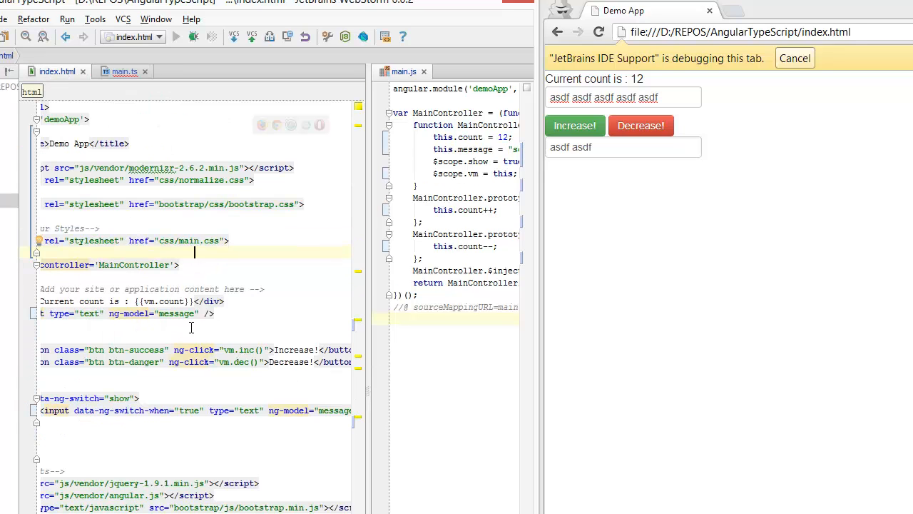
{"action": "left_click", "coordinate": [164, 313]}
{"action": "type", "text": "vm."}
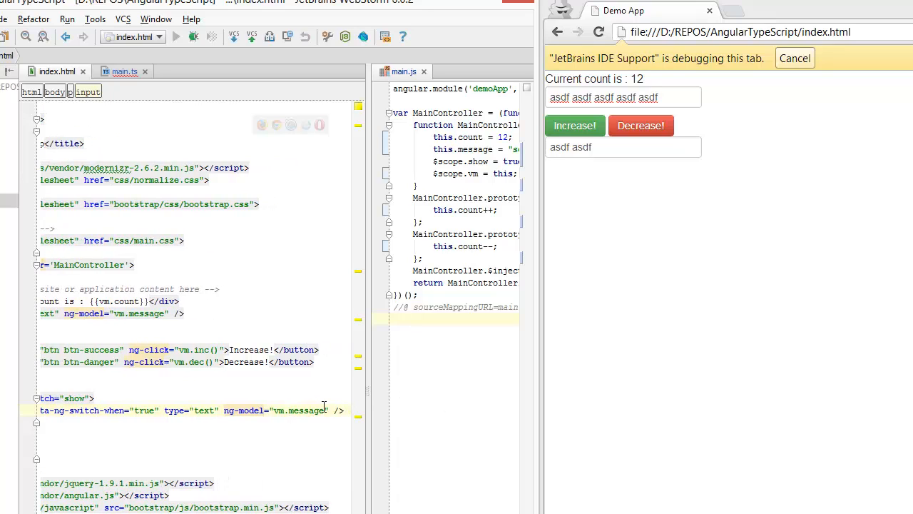
{"action": "double_click", "coordinate": [279, 411]}
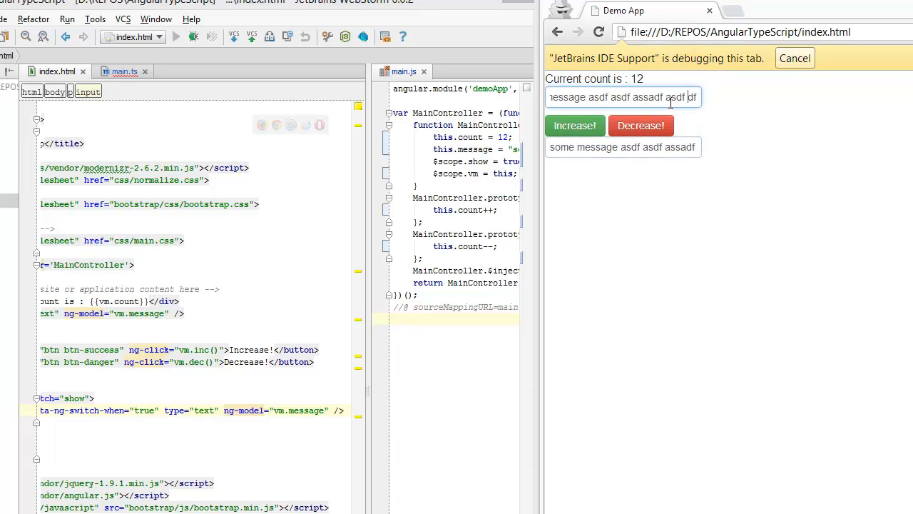
{"action": "type", "text": "fdf"}
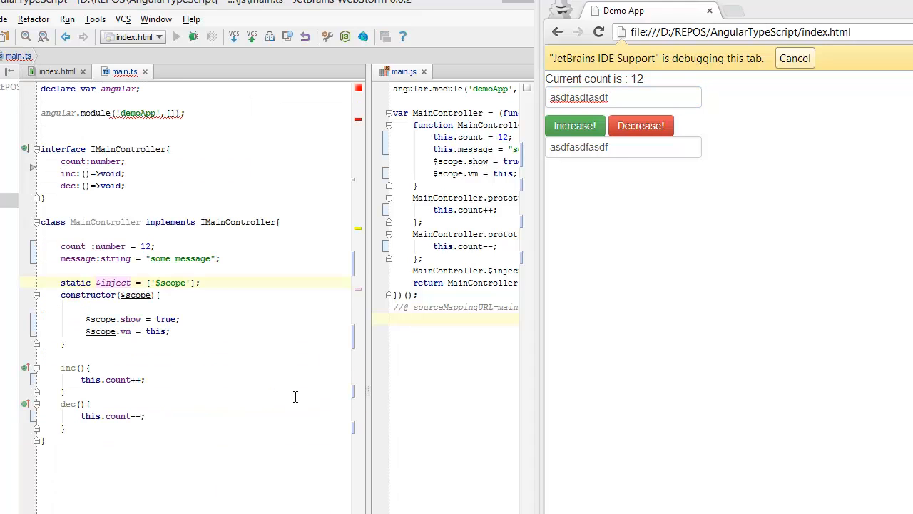
Delete the $scope.show = true line from the constructor
{"action": "double_click", "coordinate": [113, 283]}
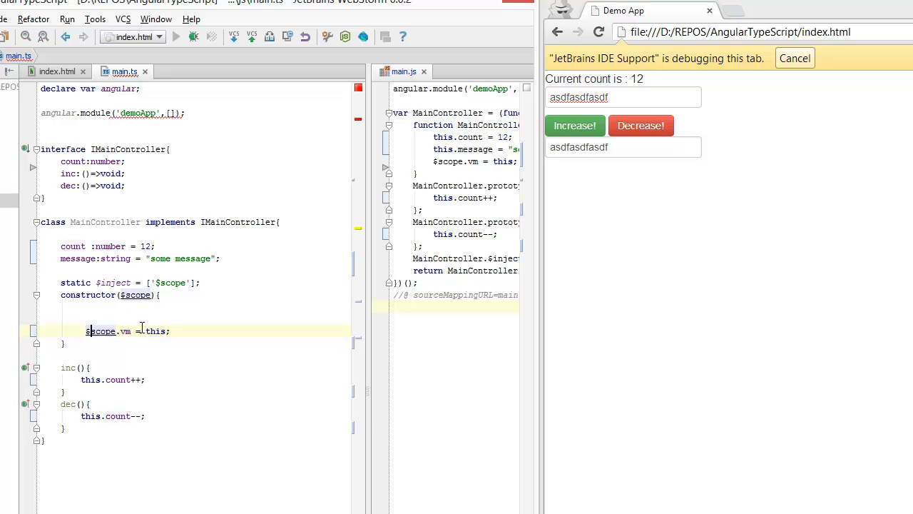
{"action": "mouse_move", "coordinate": [123, 334]}
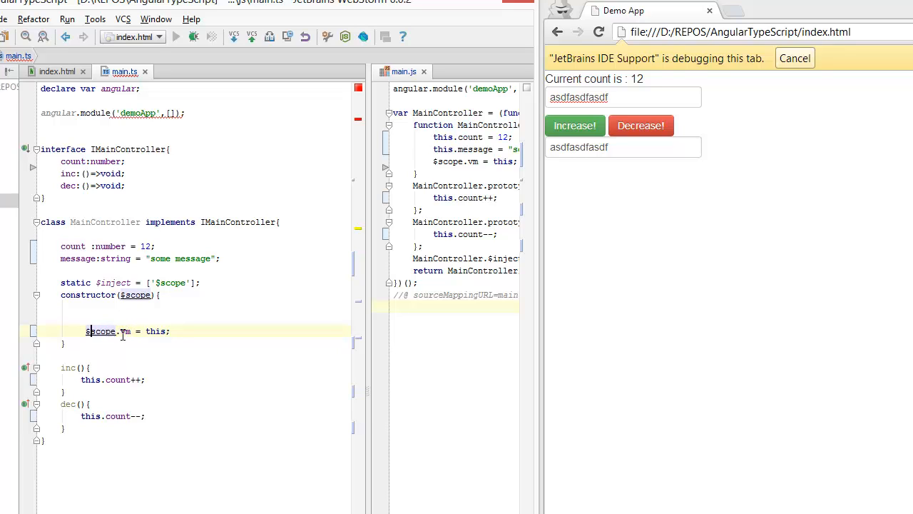